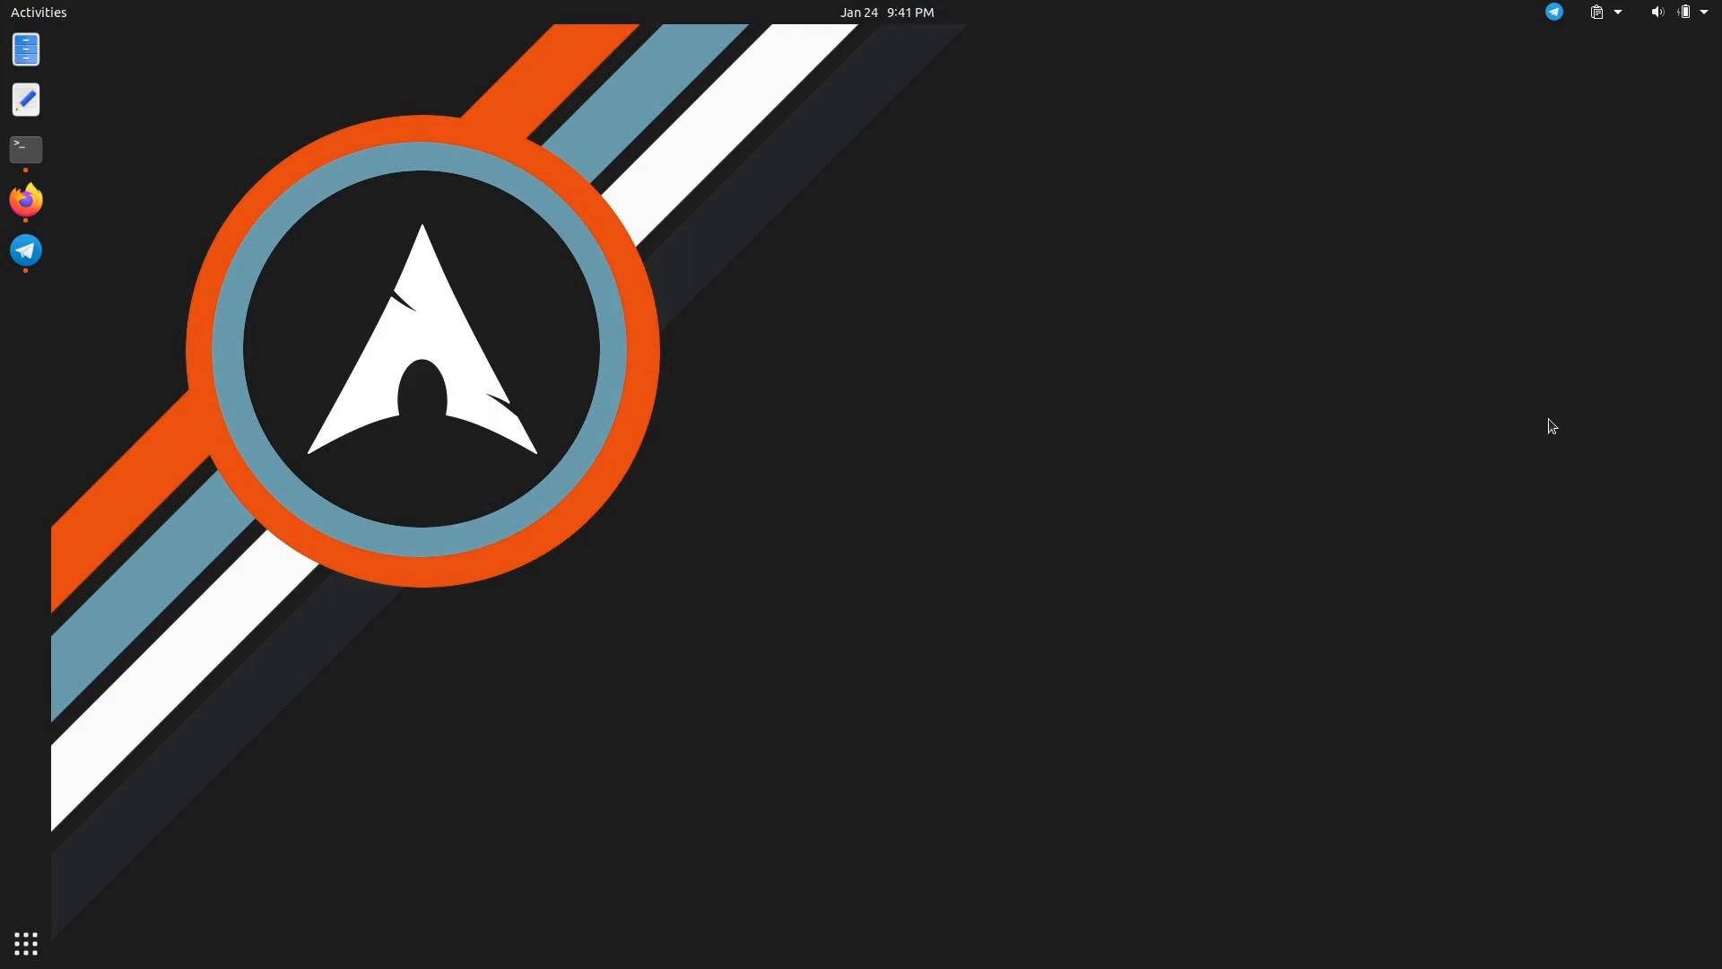
{"action": "mouse_move", "coordinate": [1042, 360]}
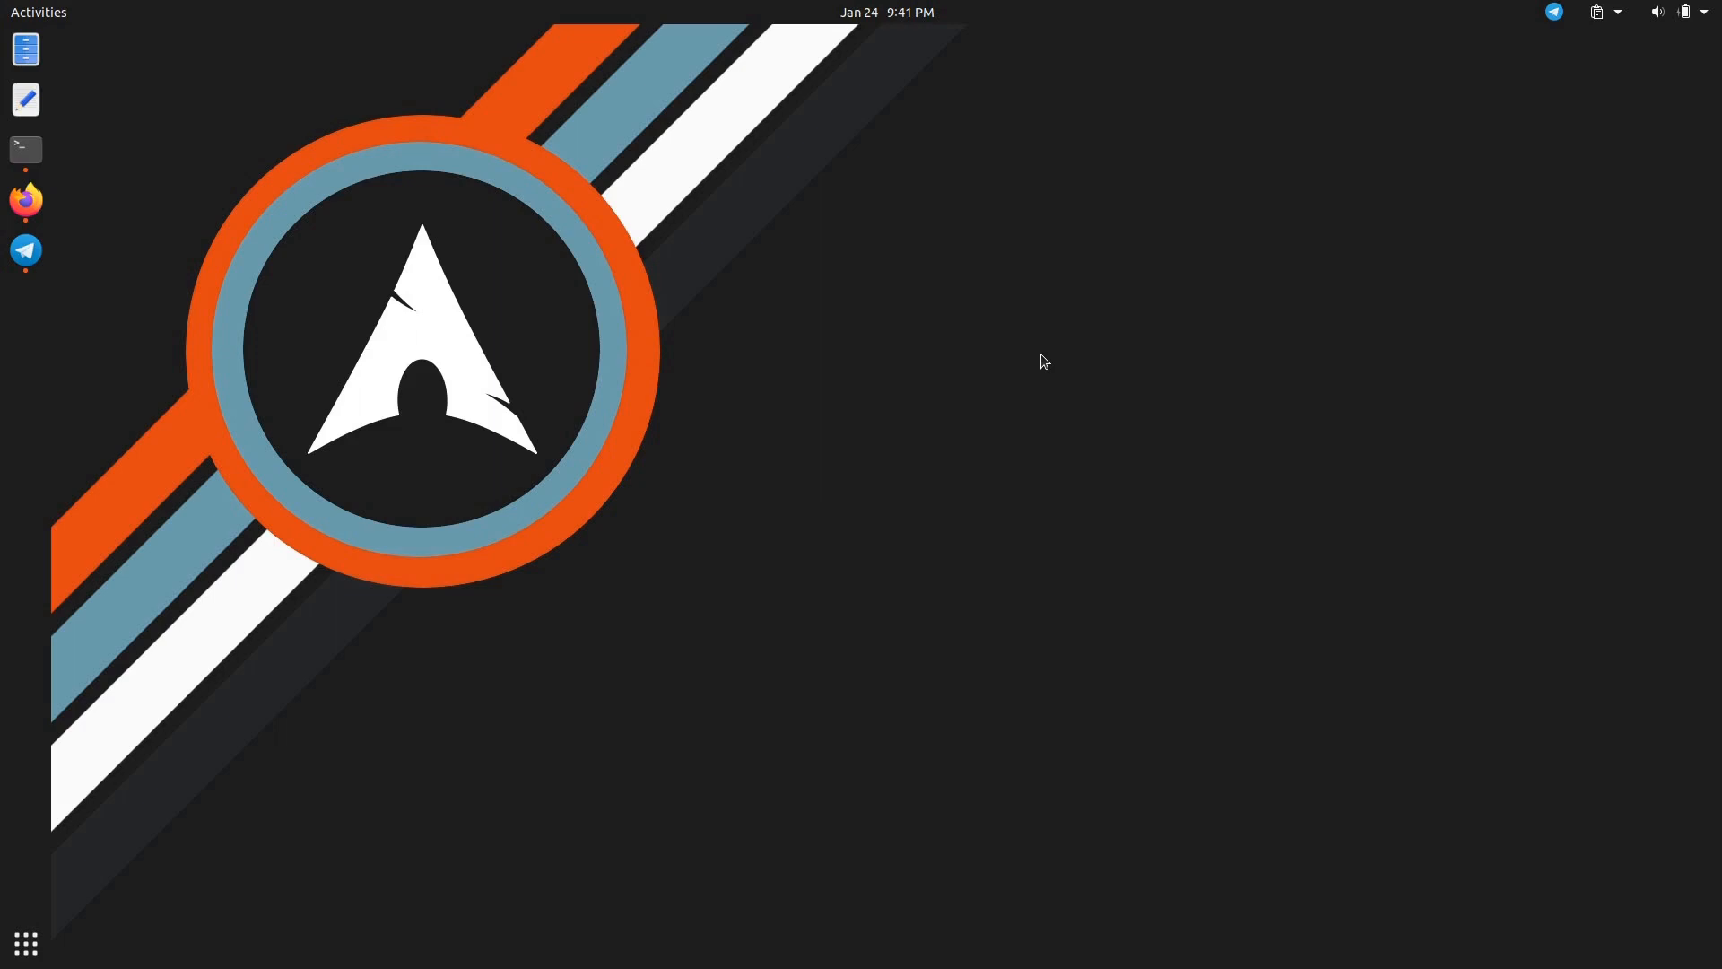
{"action": "mouse_move", "coordinate": [510, 216]}
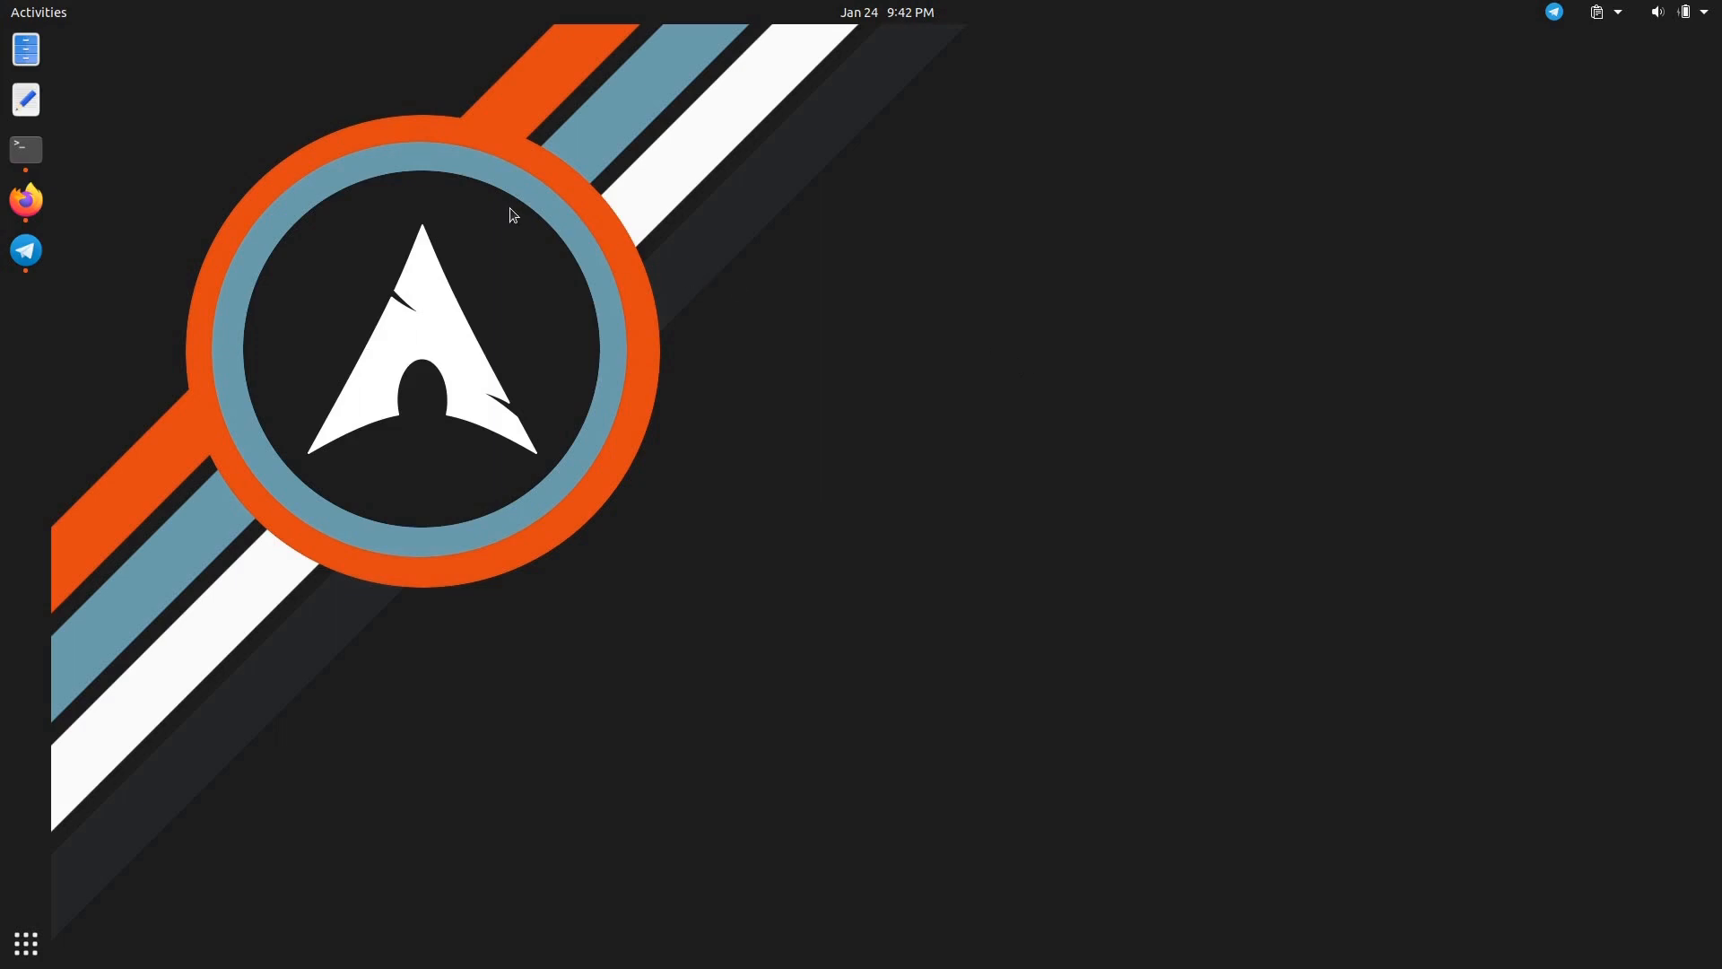
{"action": "mouse_move", "coordinate": [212, 350]}
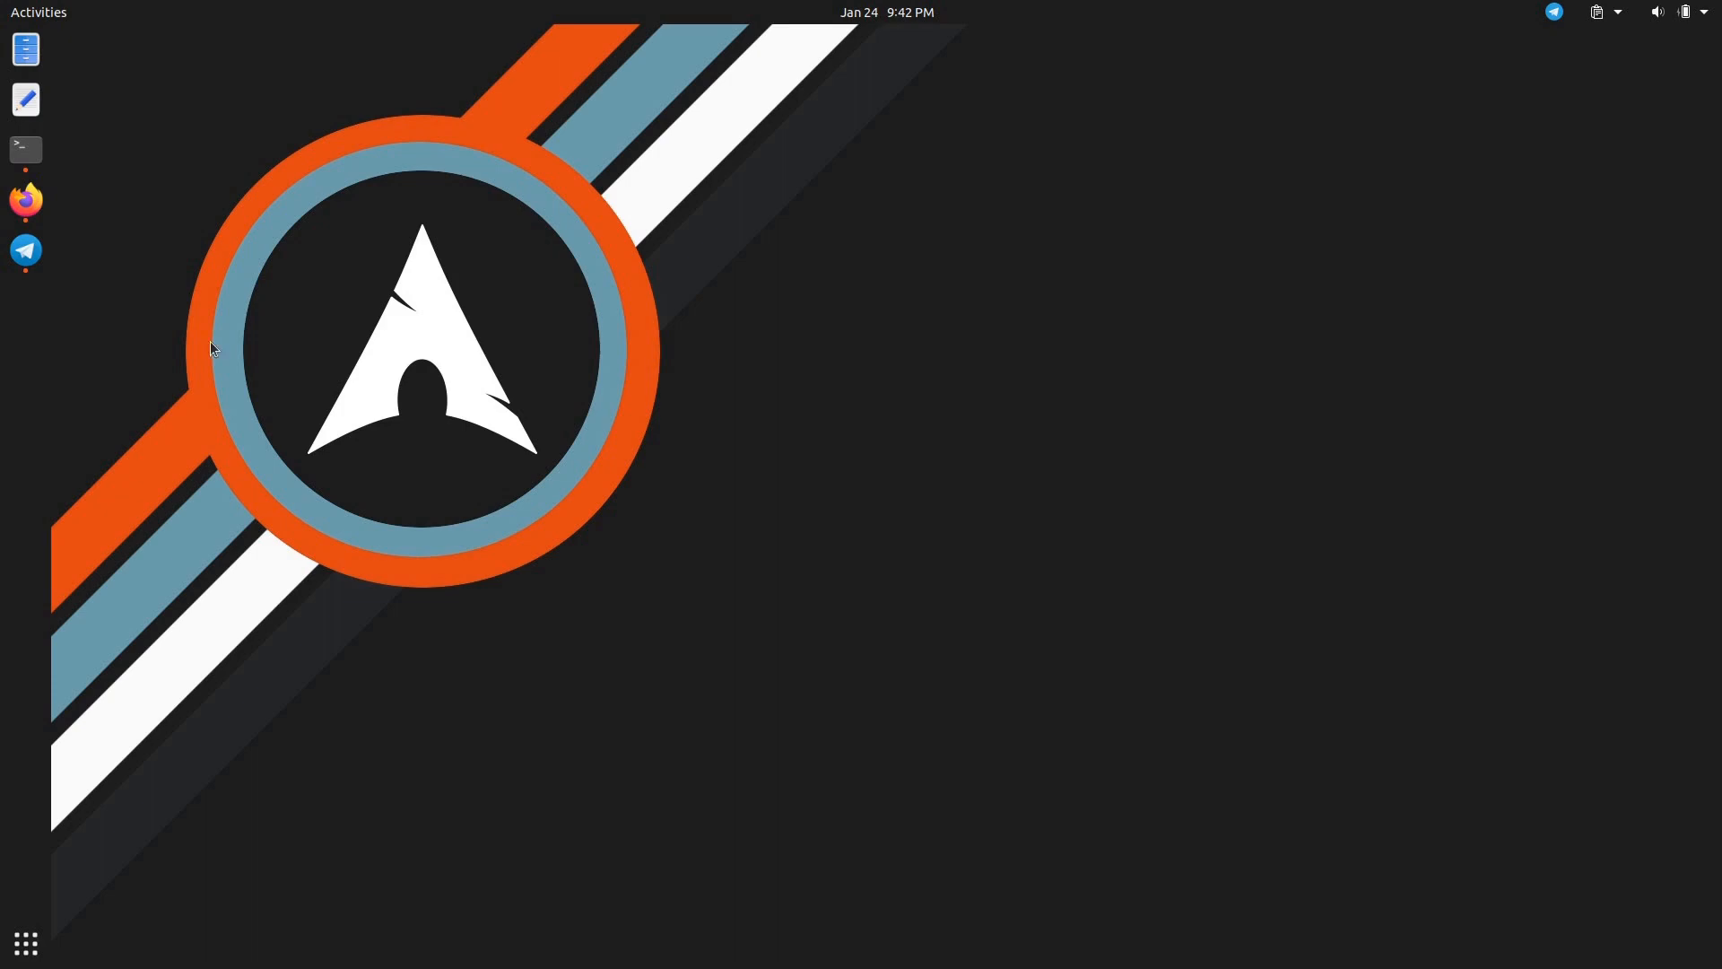
{"action": "mouse_move", "coordinate": [232, 405]}
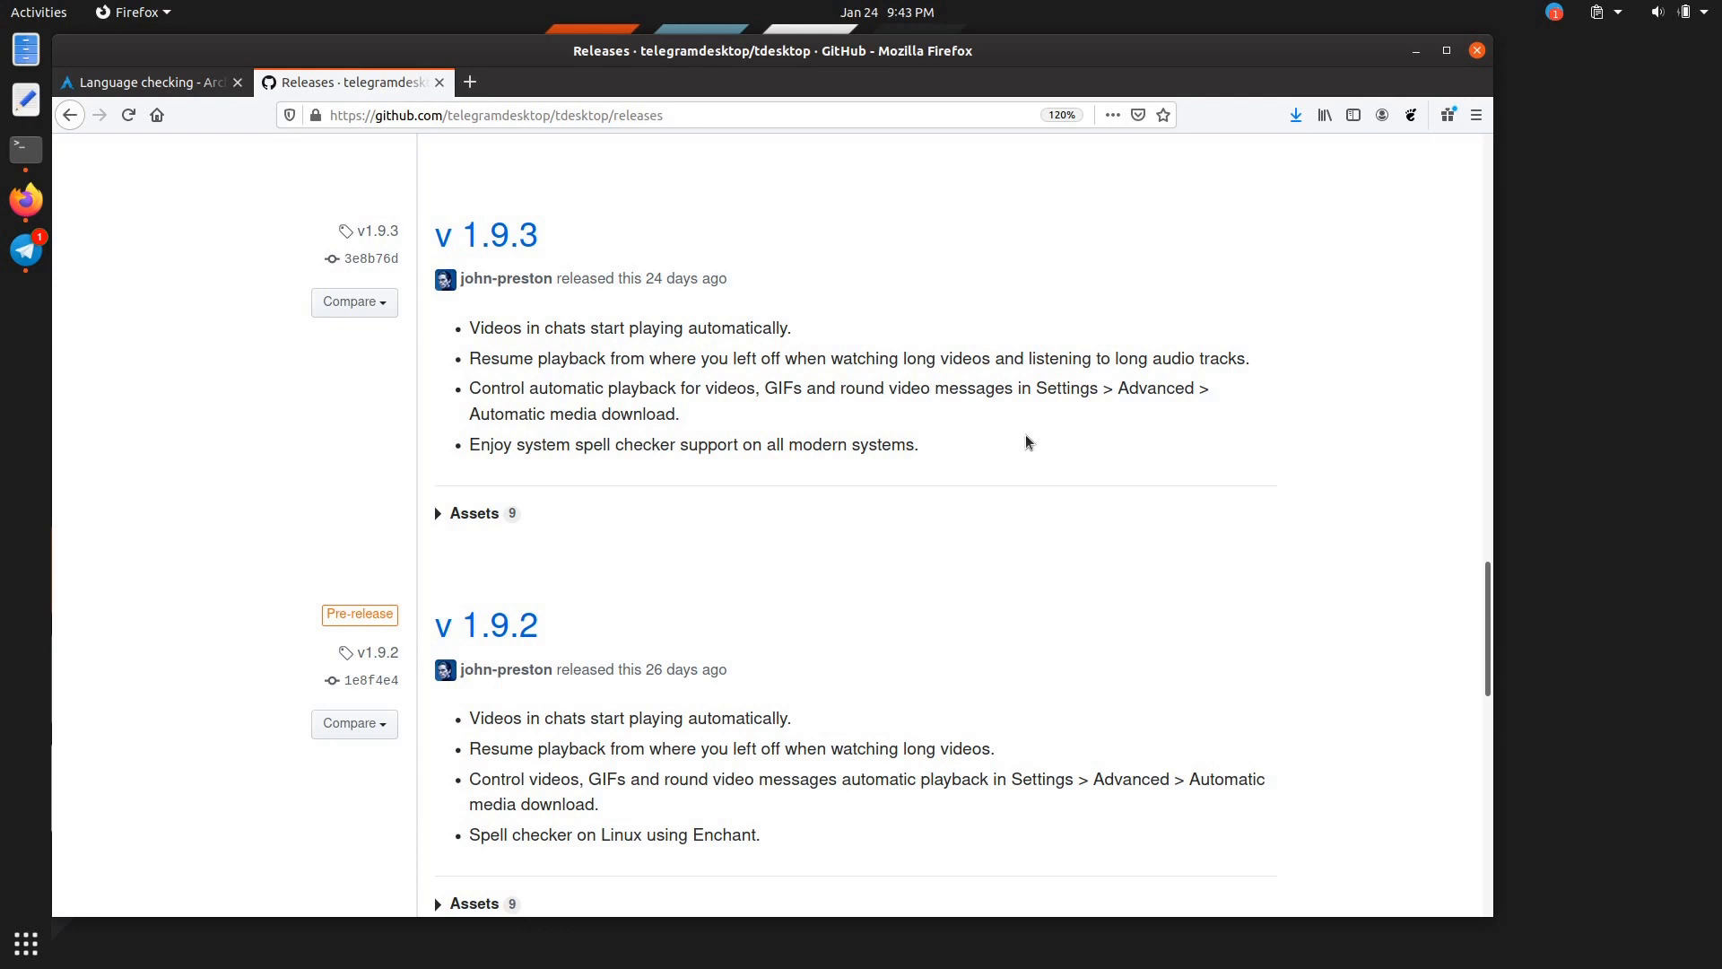
{"action": "mouse_move", "coordinate": [949, 414]}
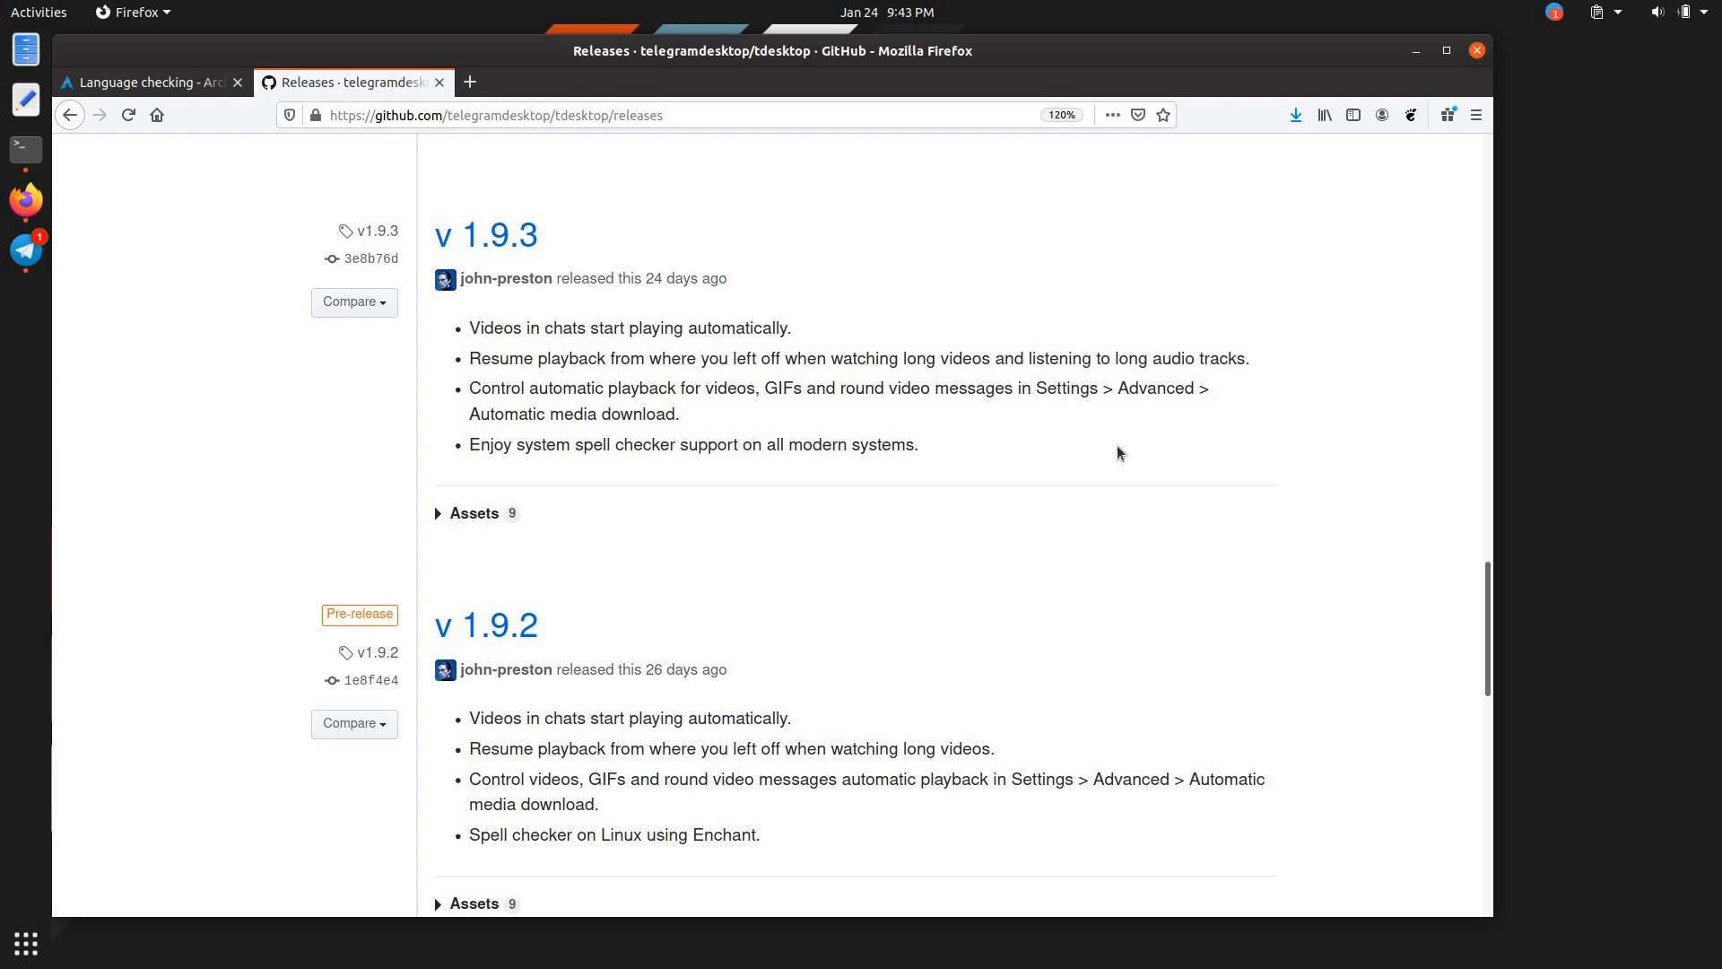
{"action": "mouse_move", "coordinate": [854, 407]}
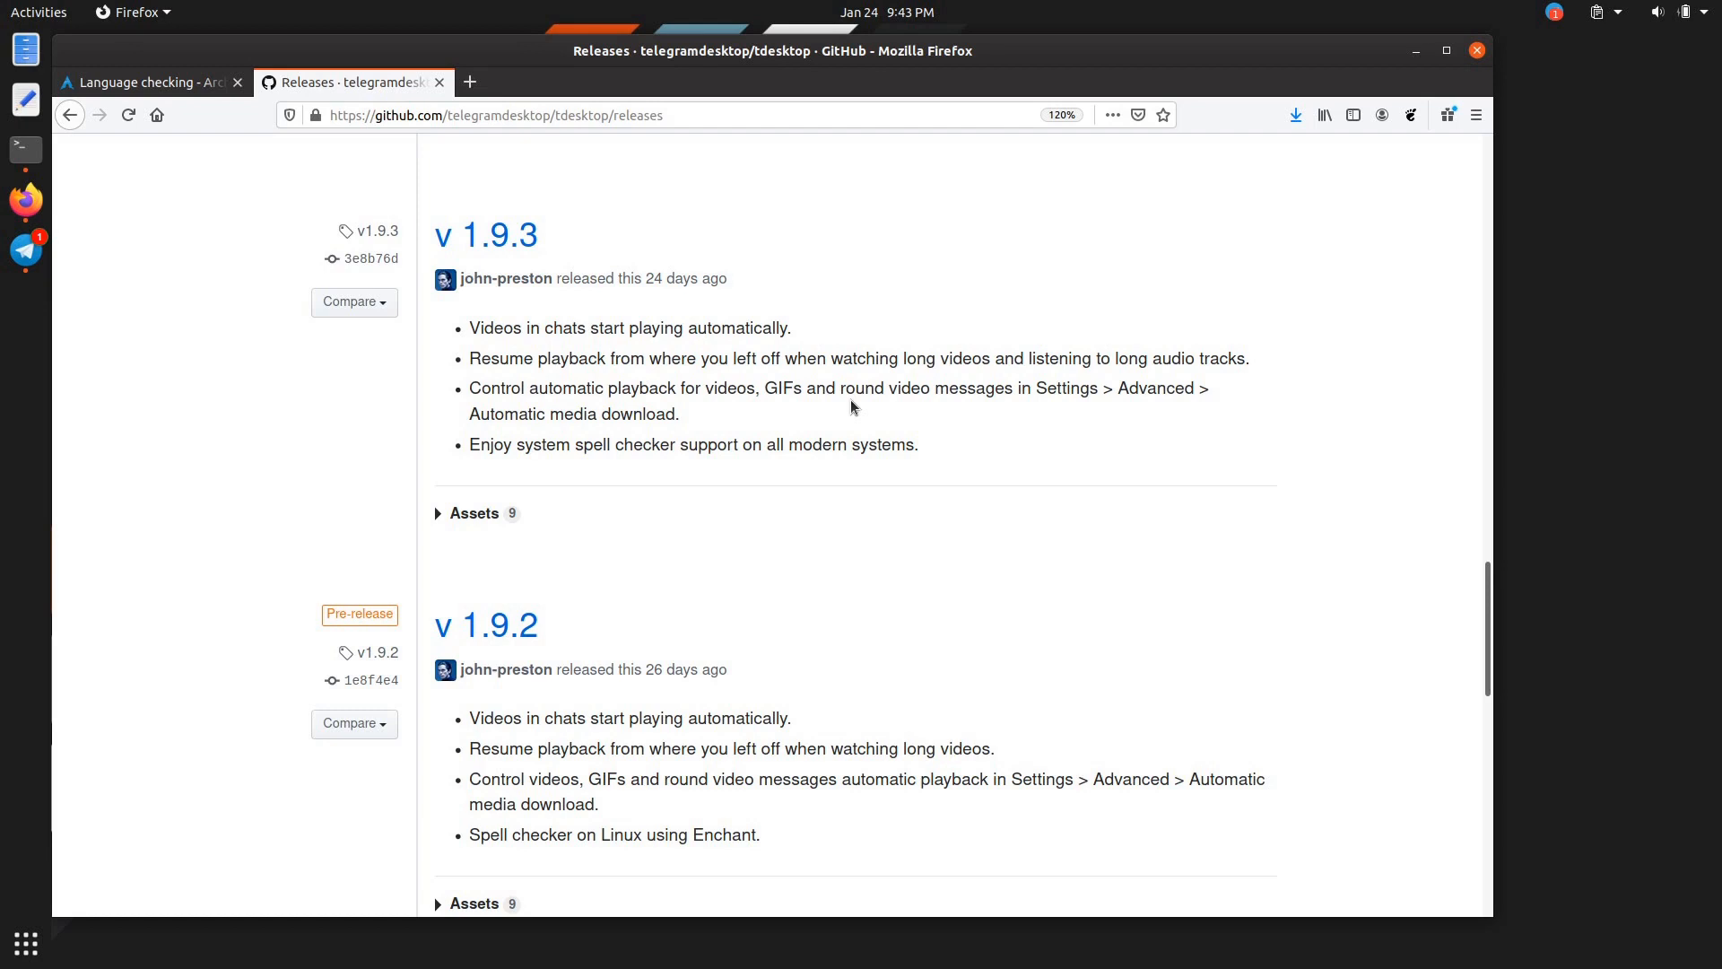
{"action": "mouse_move", "coordinate": [1389, 61]}
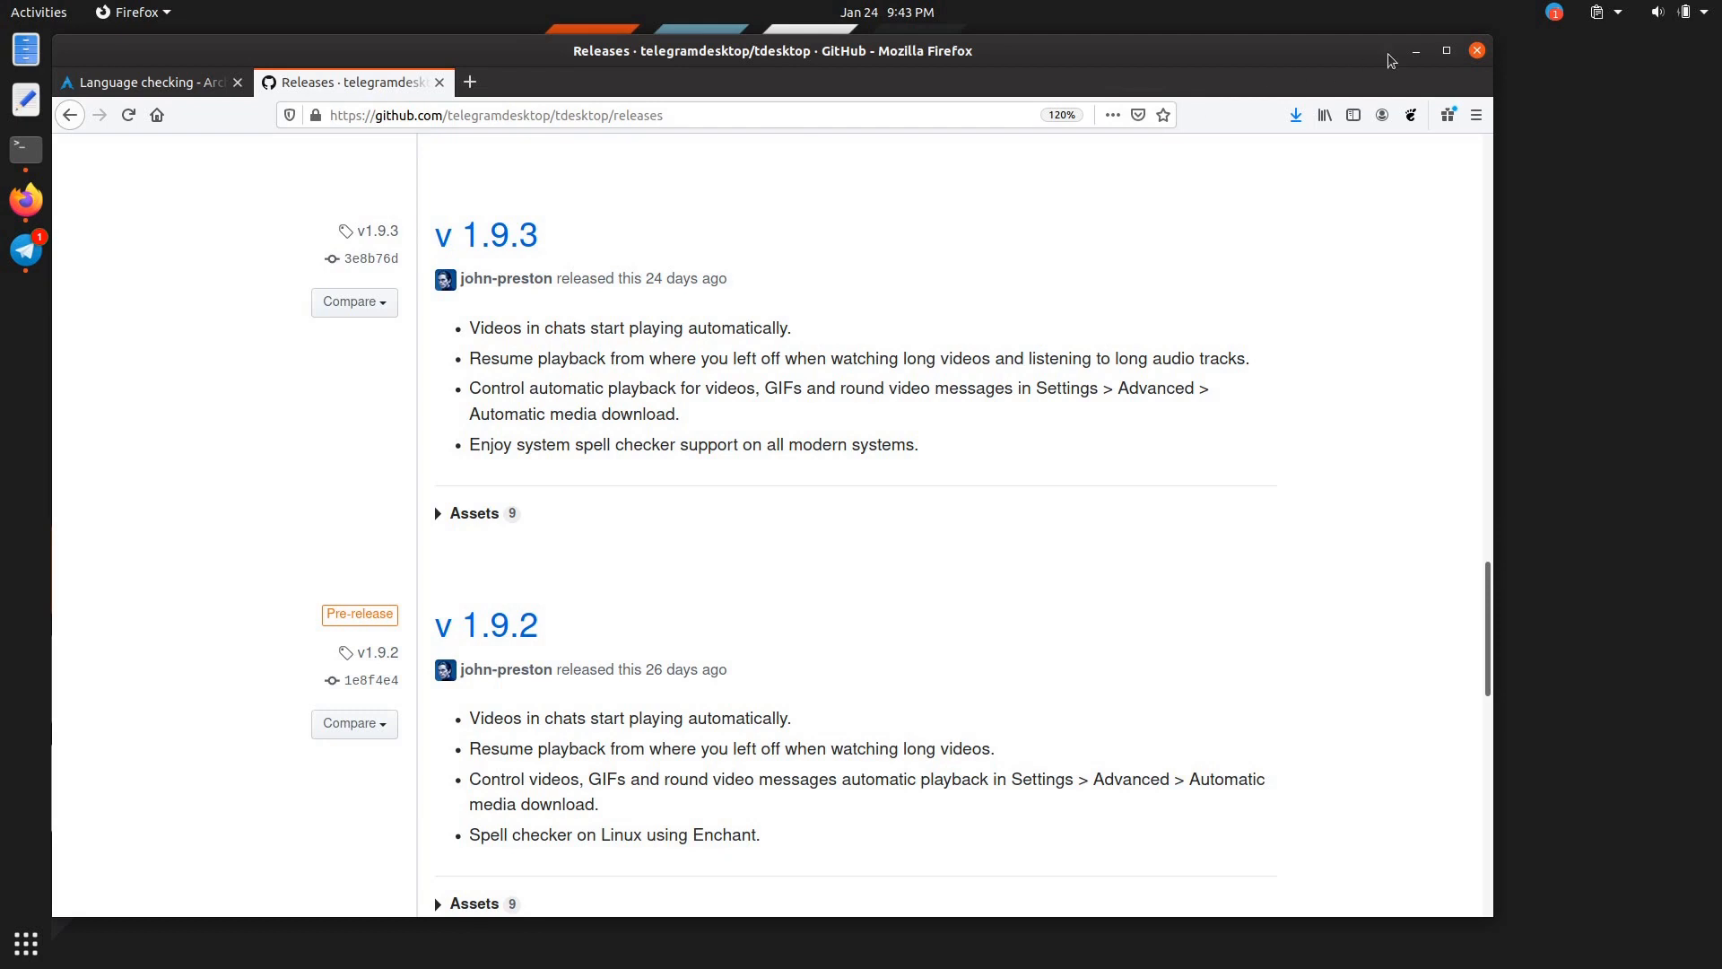
{"action": "mouse_move", "coordinate": [1061, 149]}
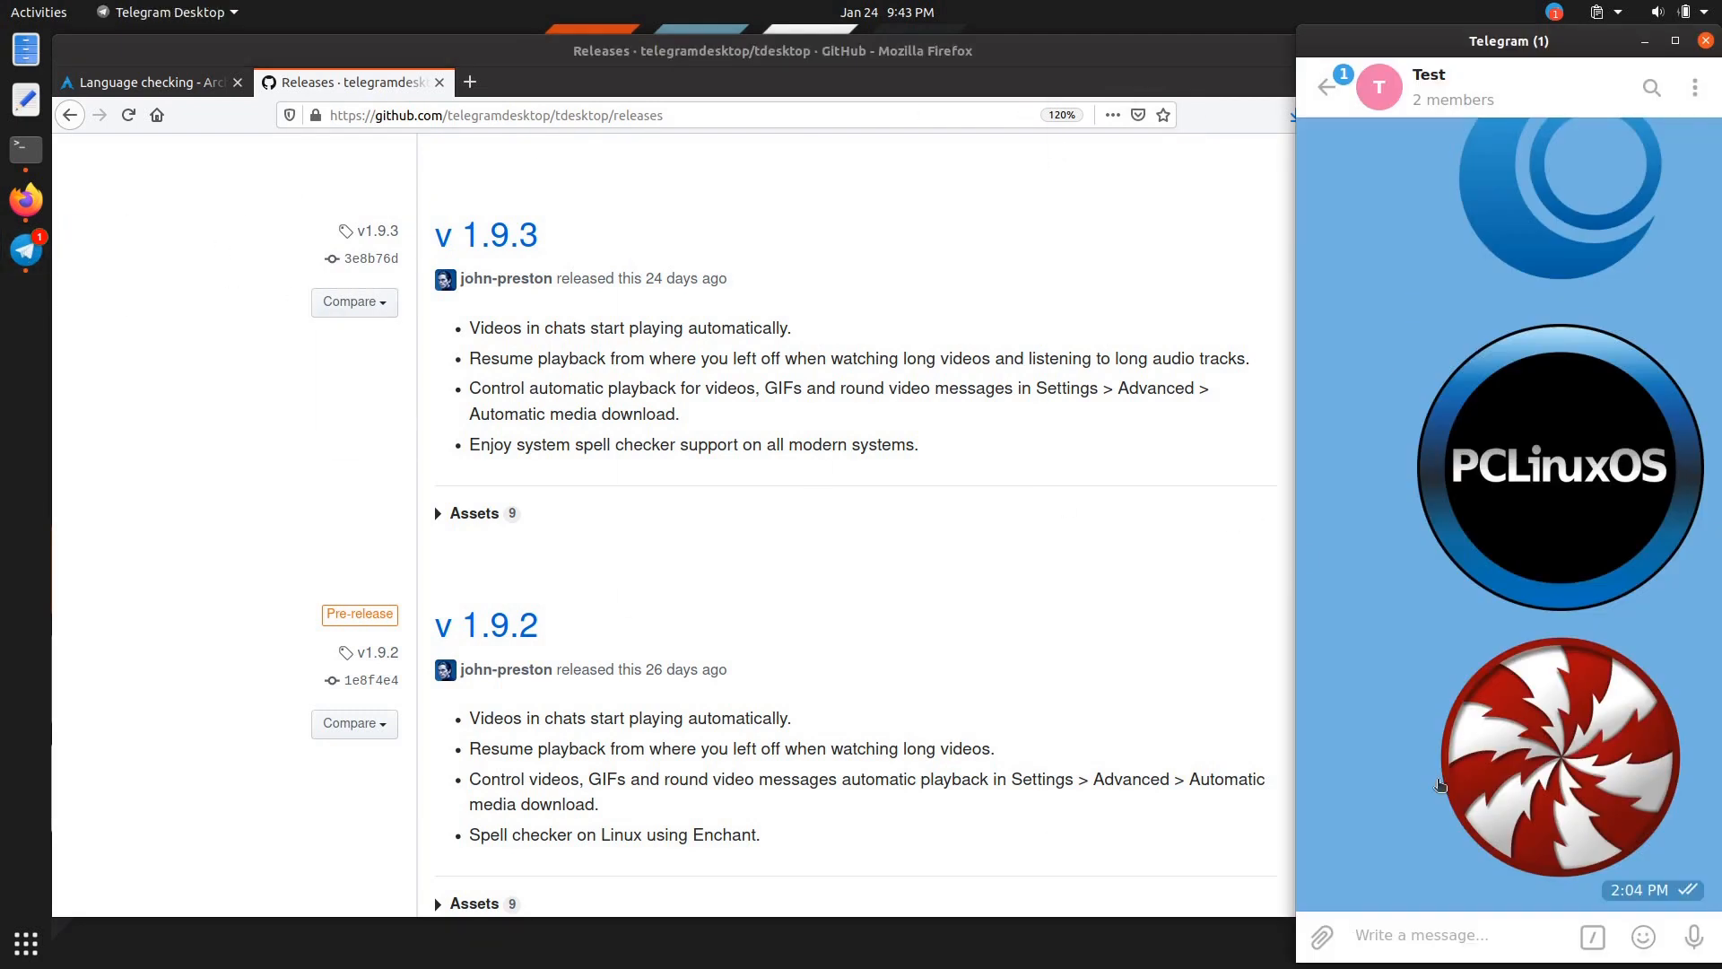
Step: Draft 'ffhfhsdas asdasdasd' in the Test chat and check the context menu for spelling suggestions
{"action": "type", "text": "ffhfhsdas asdasdasd"}
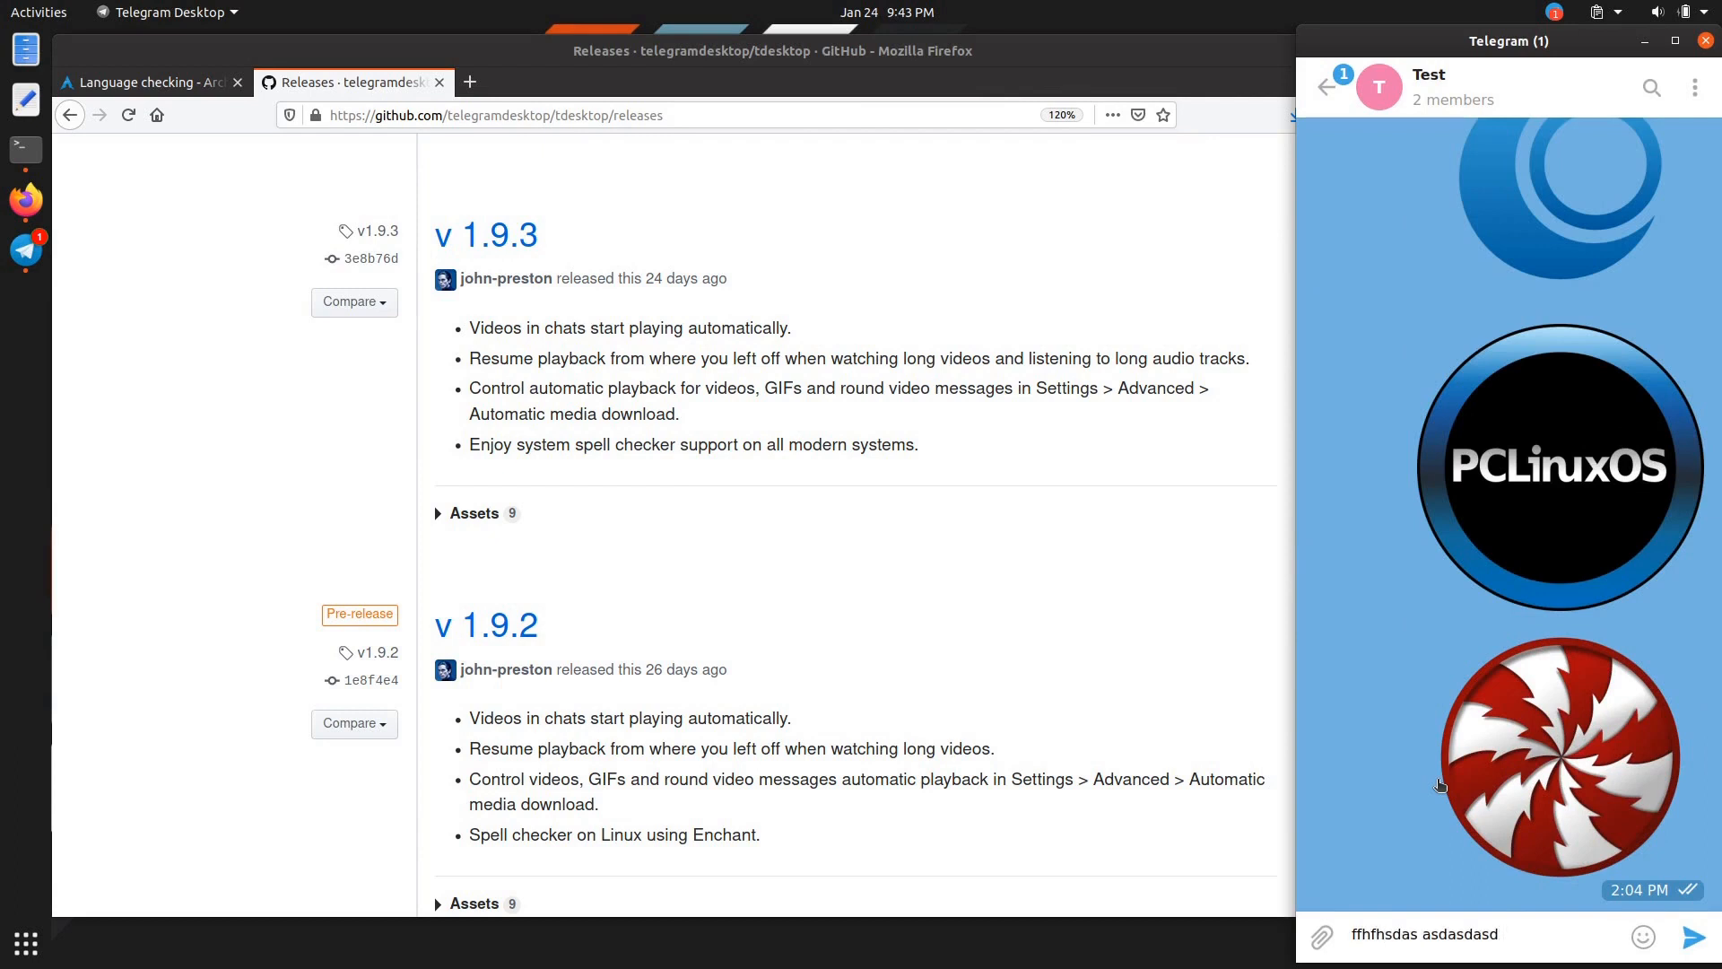
{"action": "left_click", "coordinate": [1471, 935]}
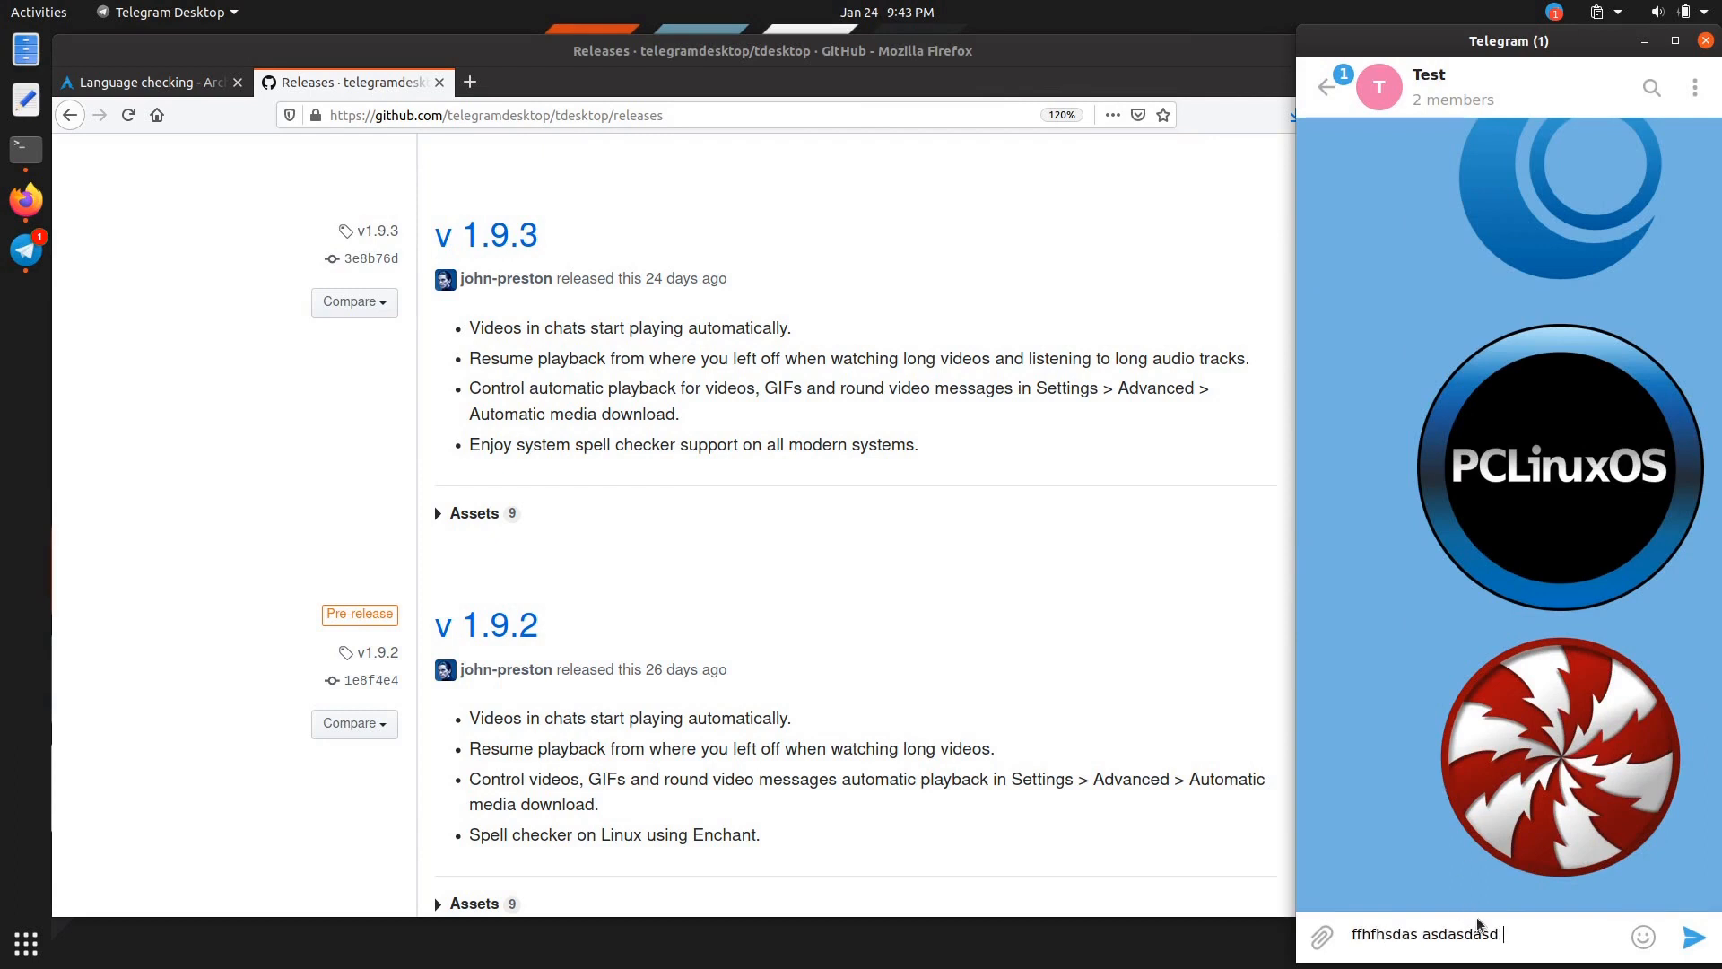
{"action": "right_click", "coordinate": [1455, 935]}
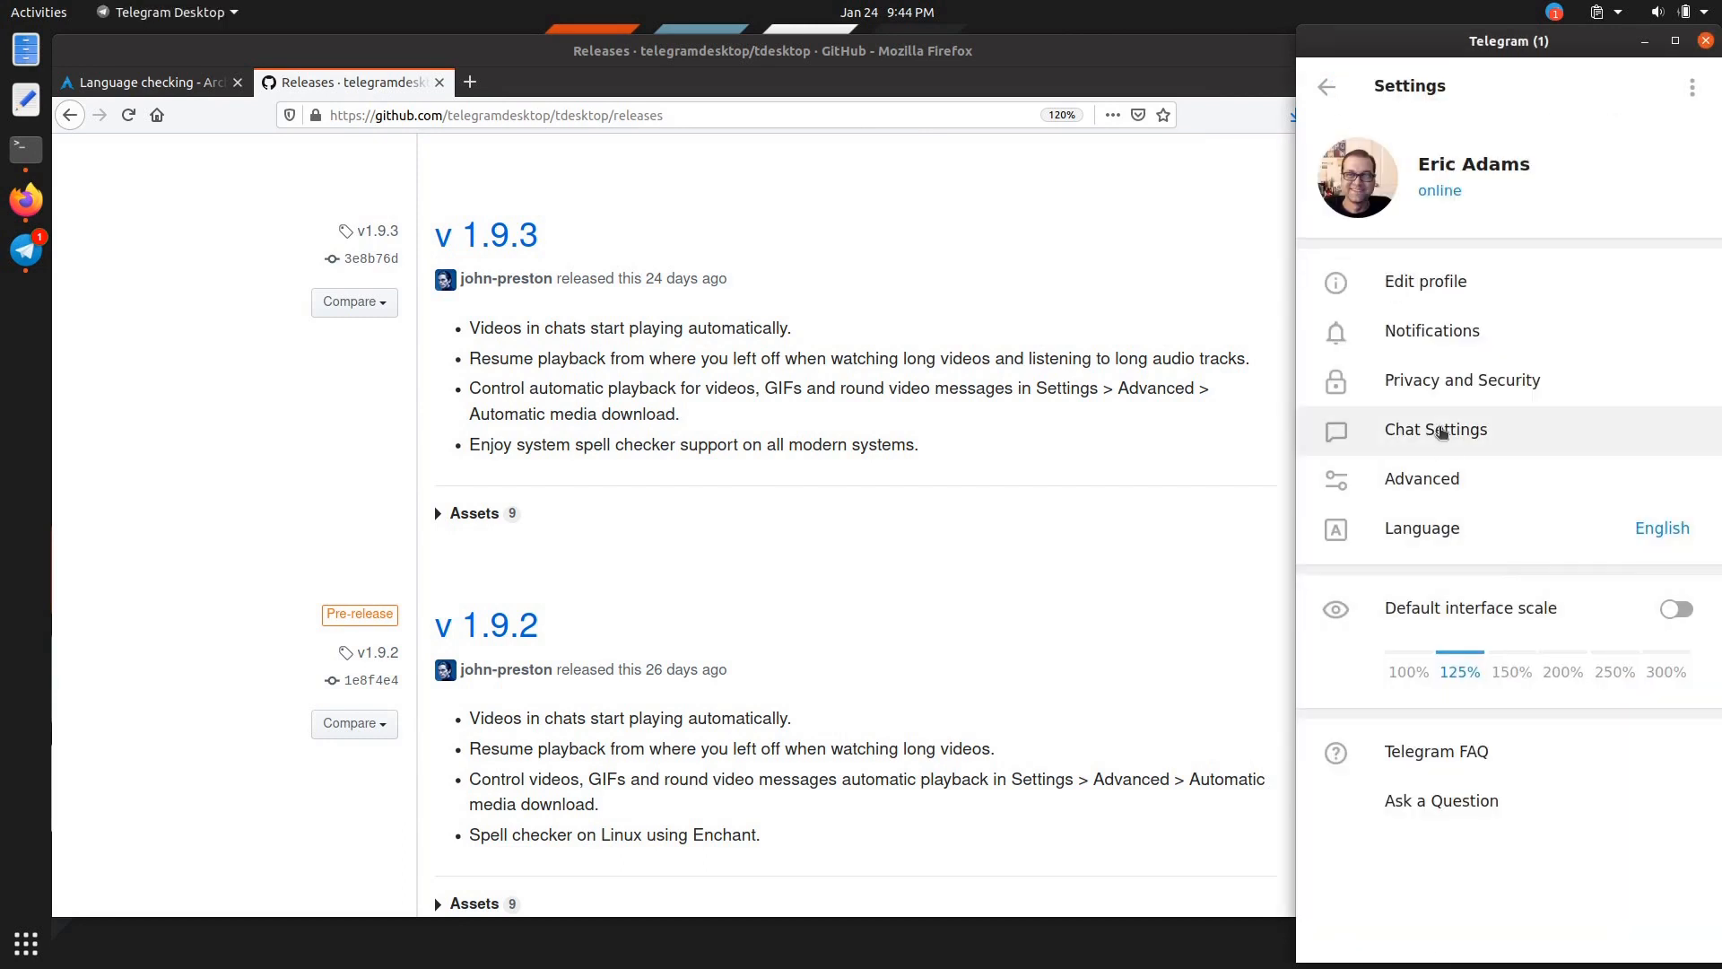
{"action": "left_click", "coordinate": [1421, 478]}
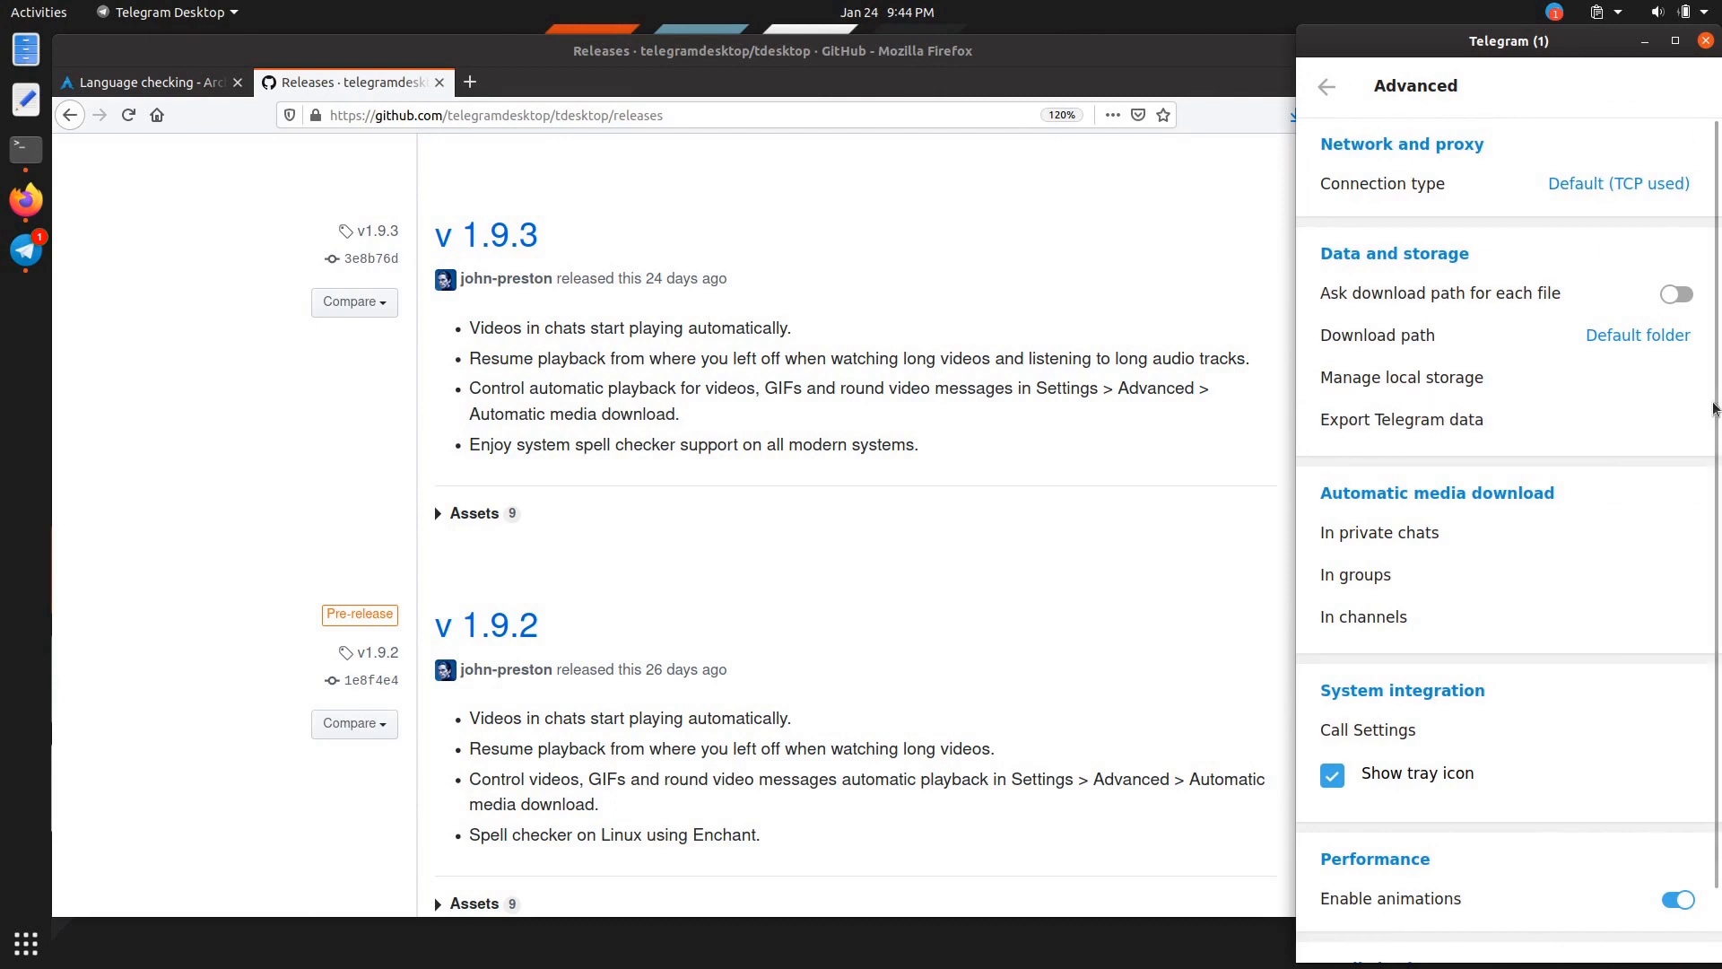
{"action": "scroll", "scroll_direction": "down", "scroll_amount": 3}
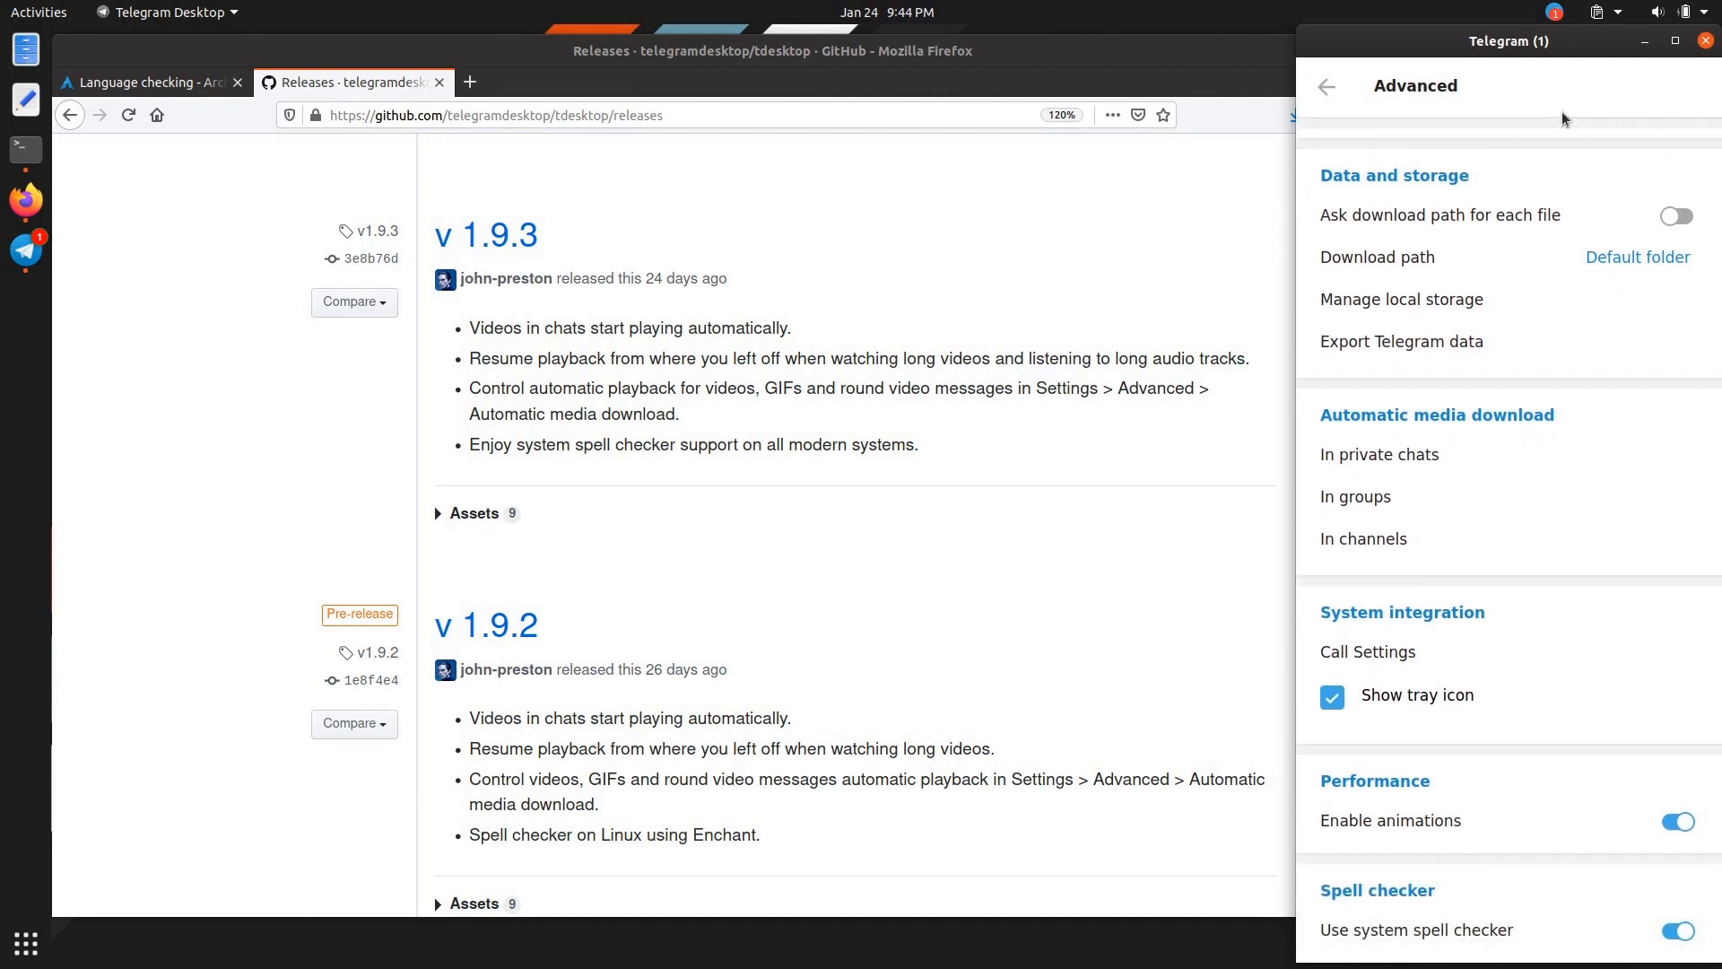
{"action": "left_click", "coordinate": [1326, 86]}
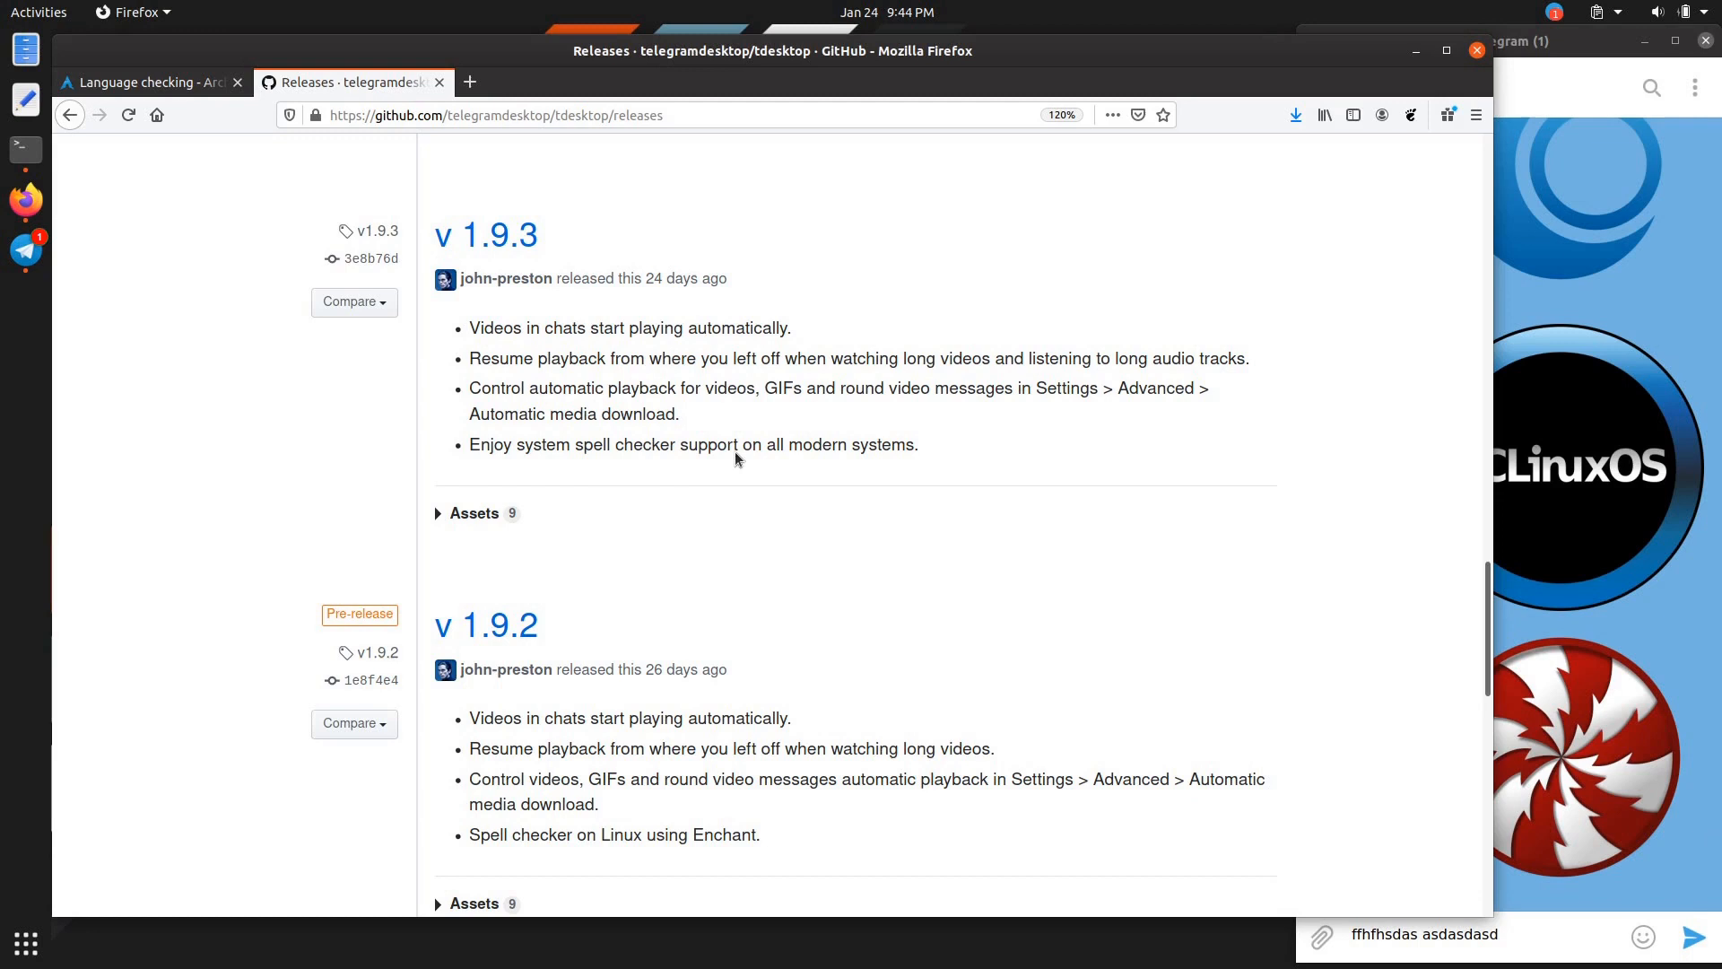
{"action": "mouse_move", "coordinate": [829, 346]}
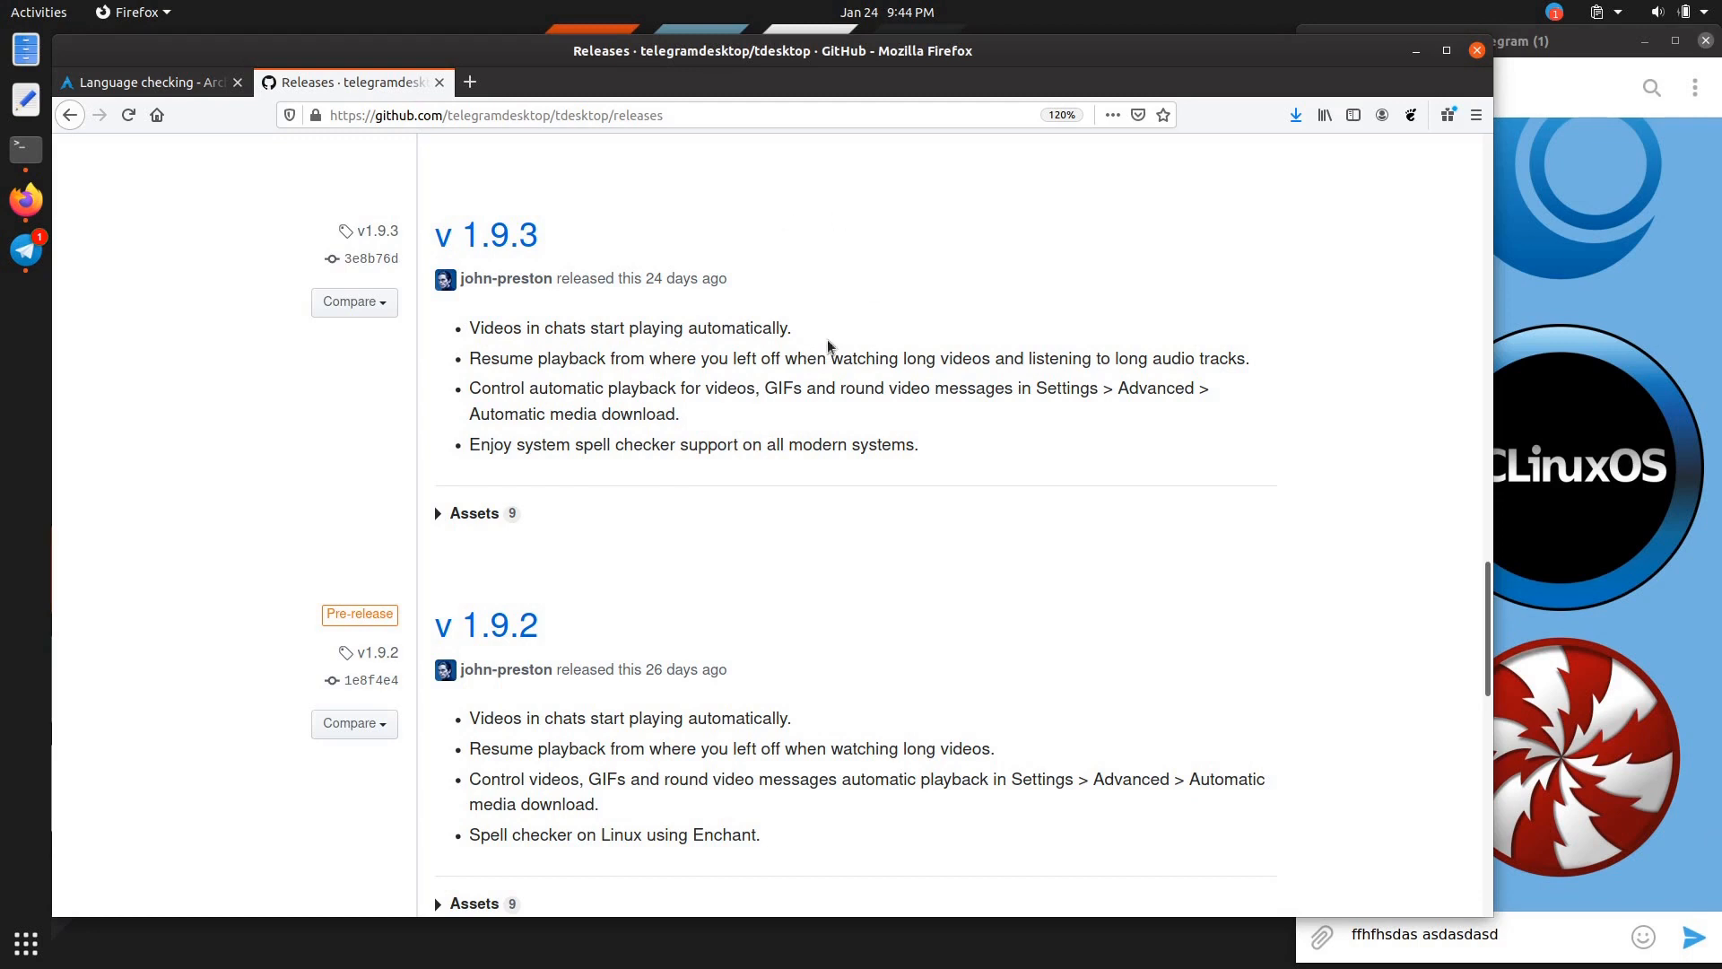
{"action": "mouse_move", "coordinate": [813, 284]}
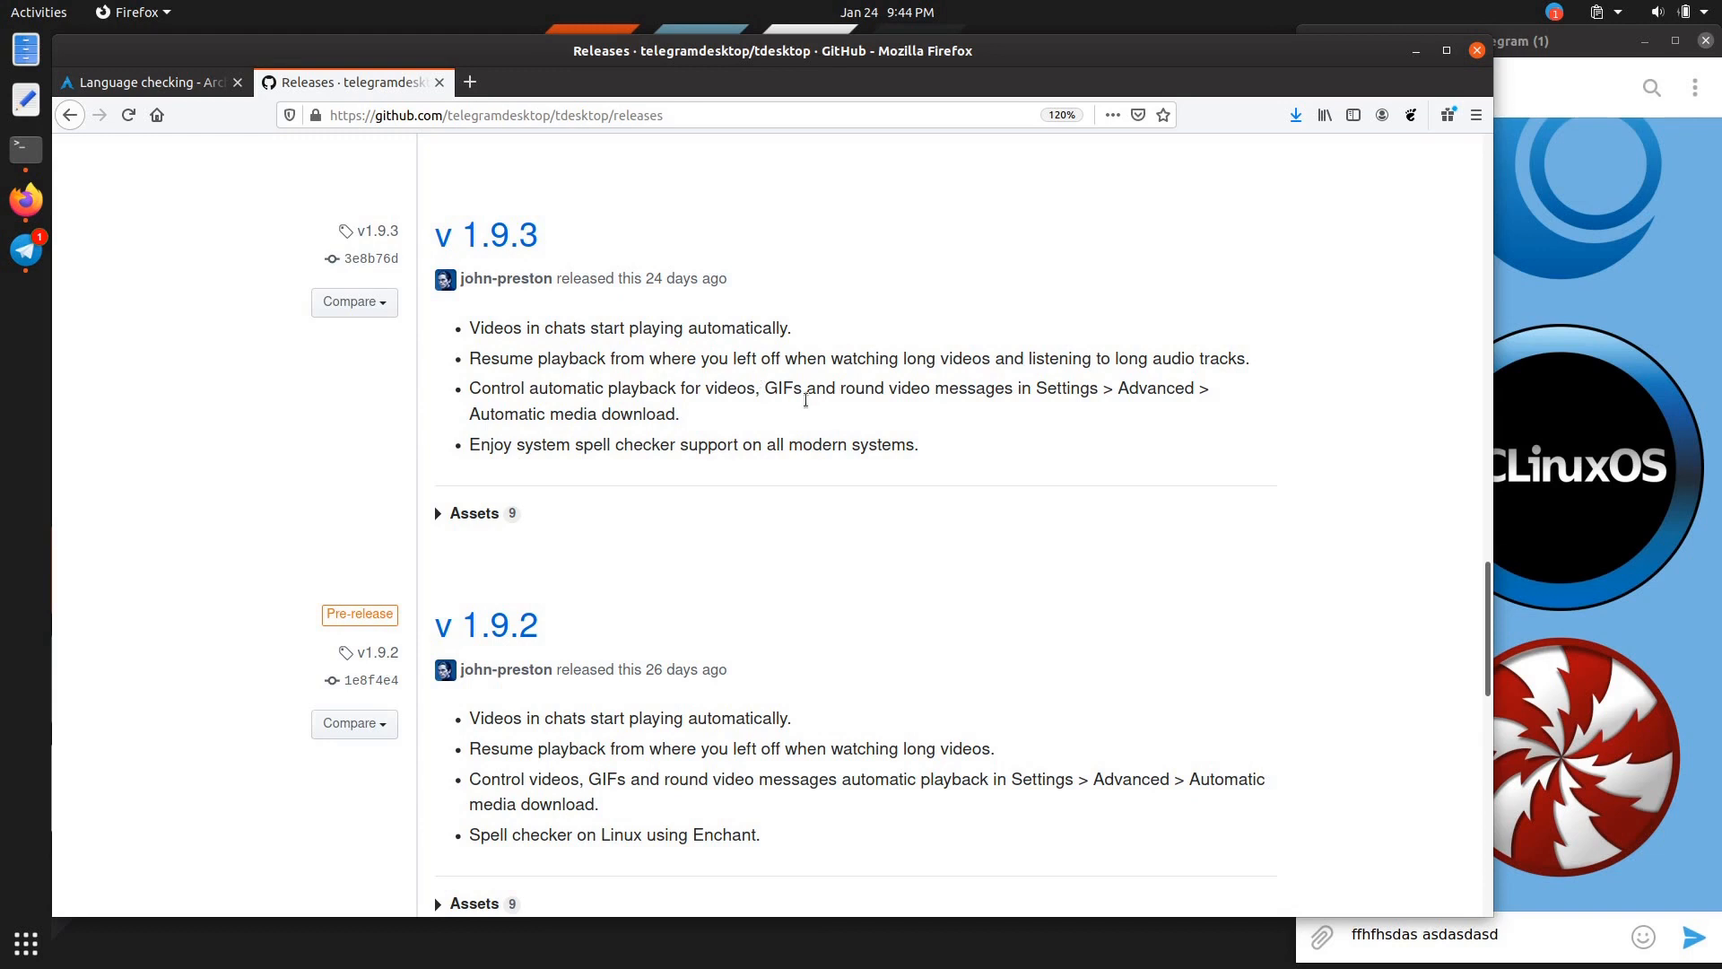
Step: Switch to the ArchWiki Language checking page's Spell checkers section, then bring the terminal forward
{"action": "double_click", "coordinate": [849, 445]}
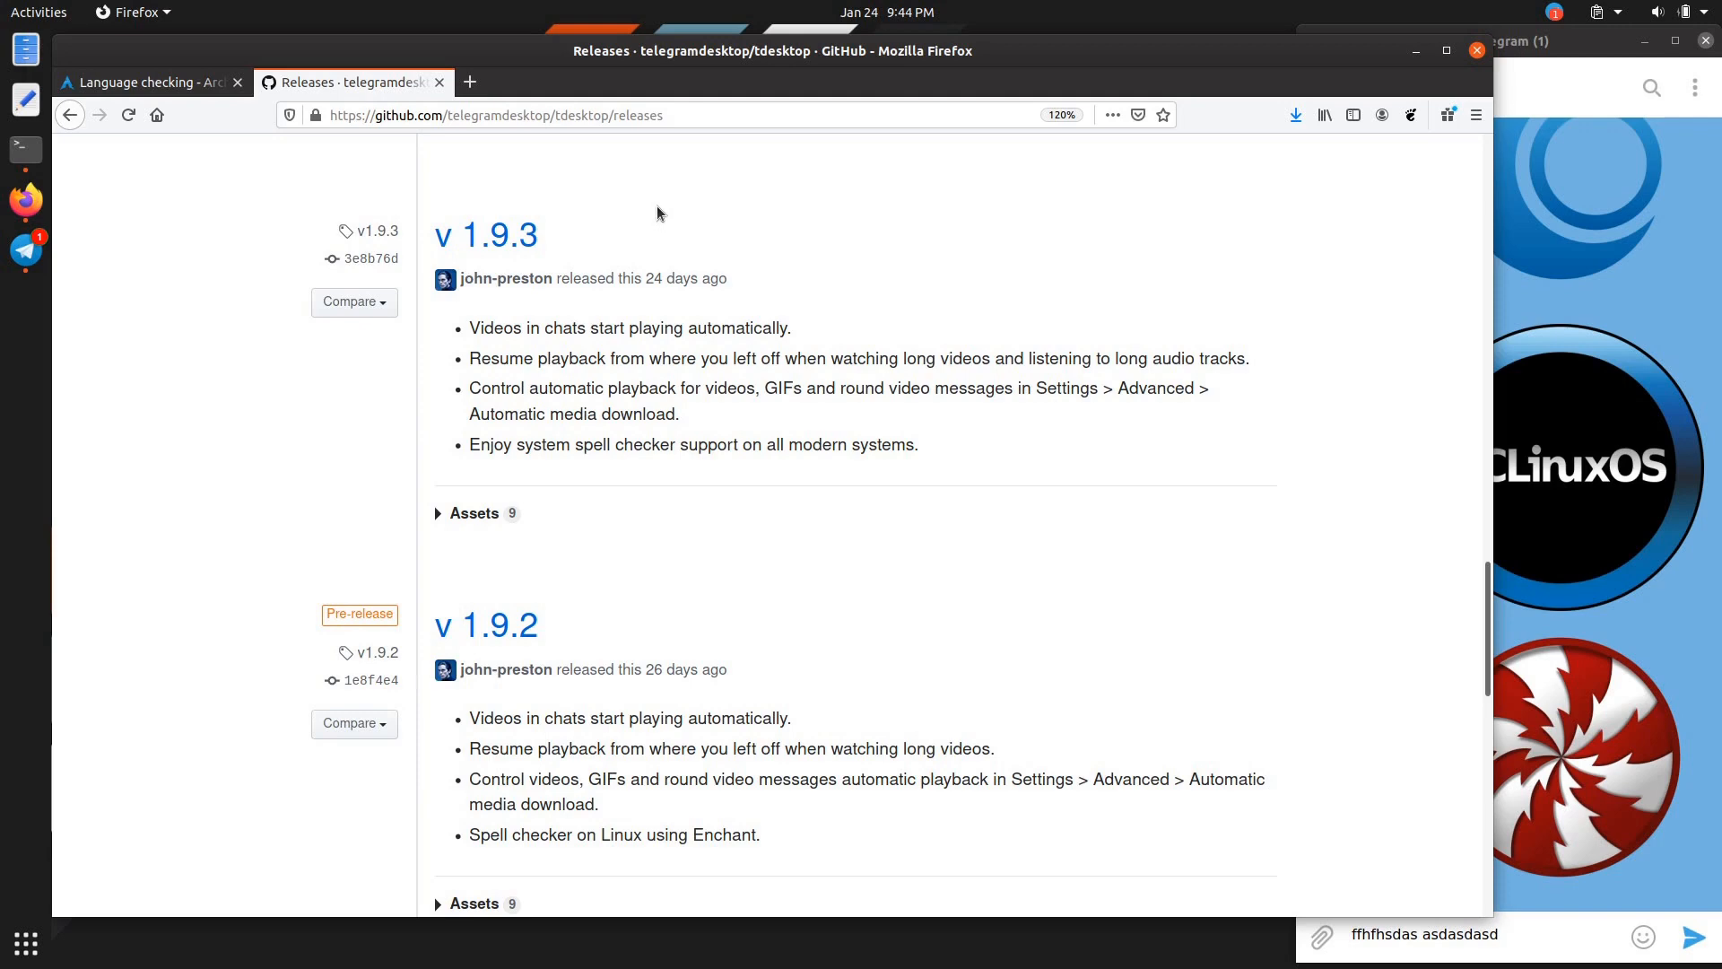
{"action": "left_click", "coordinate": [149, 82]}
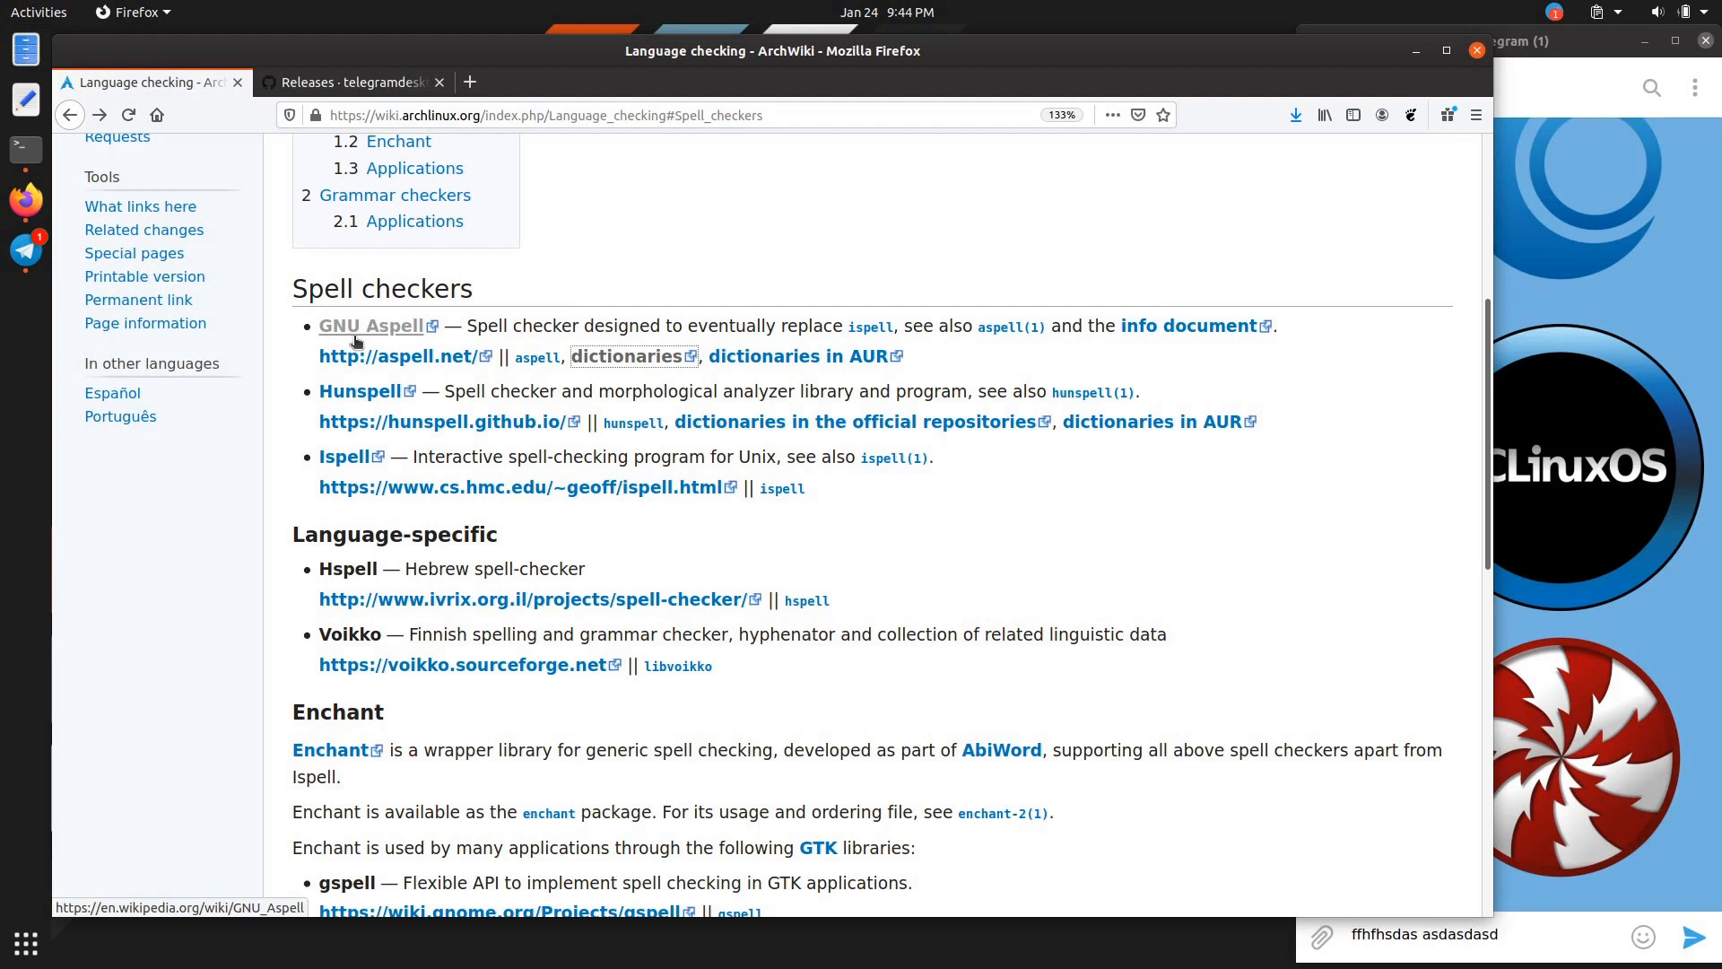
{"action": "mouse_move", "coordinate": [536, 355]}
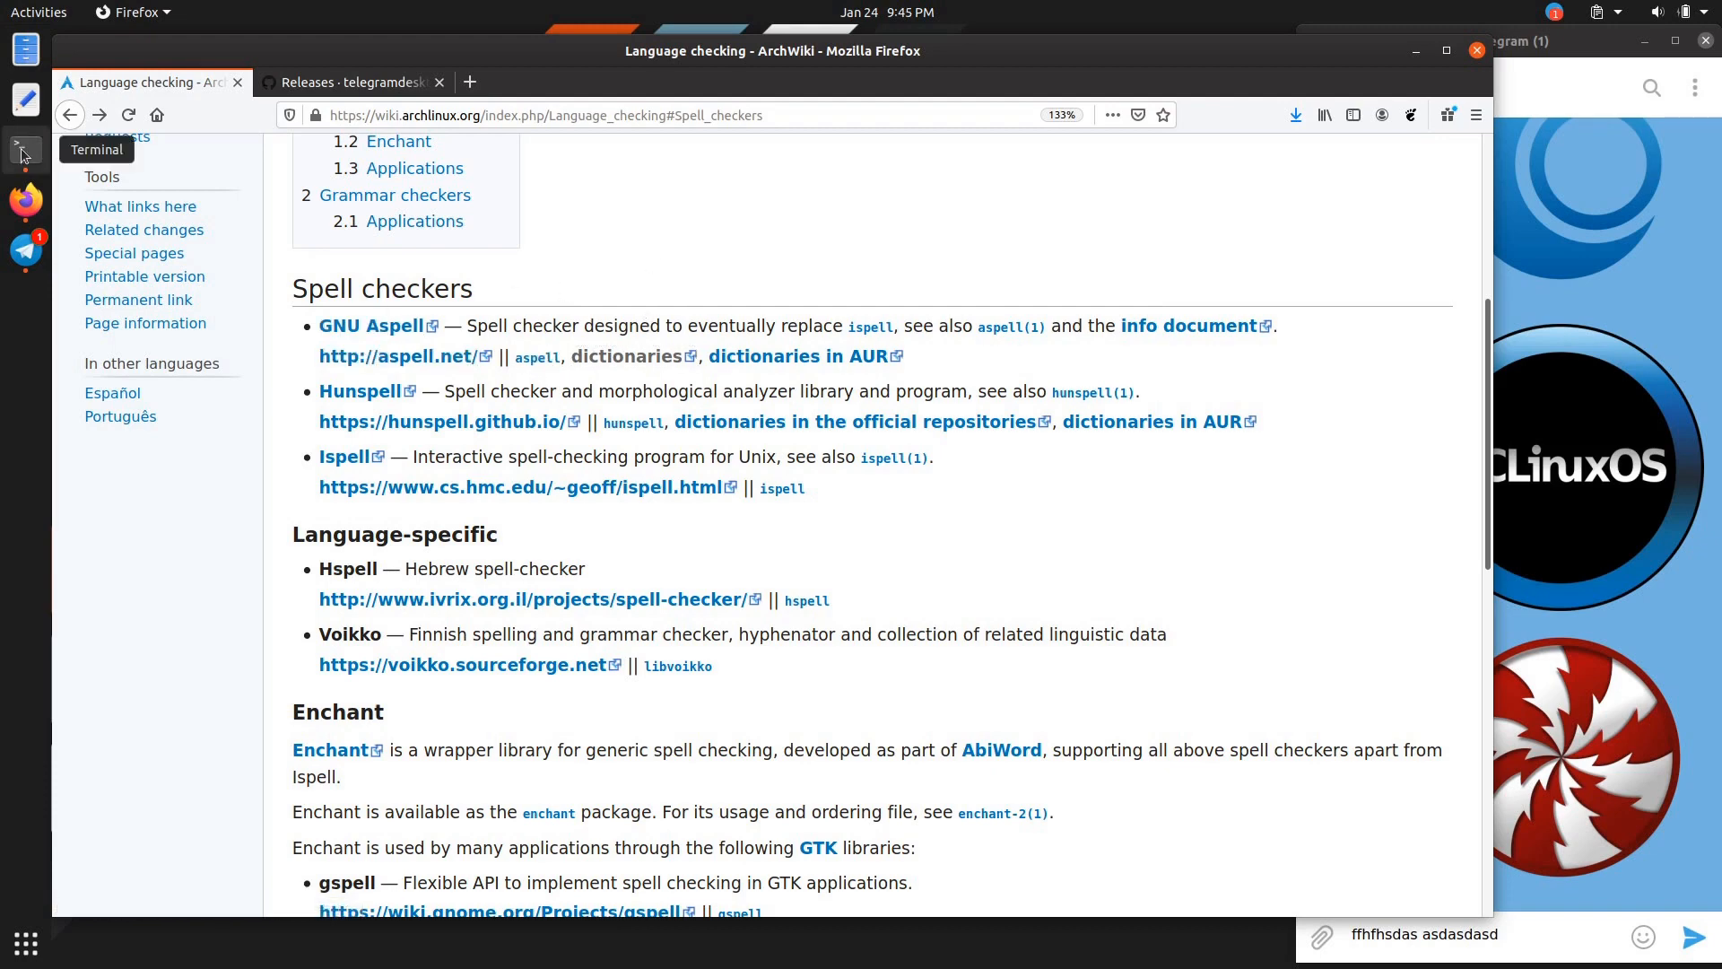
{"action": "left_click", "coordinate": [23, 154]}
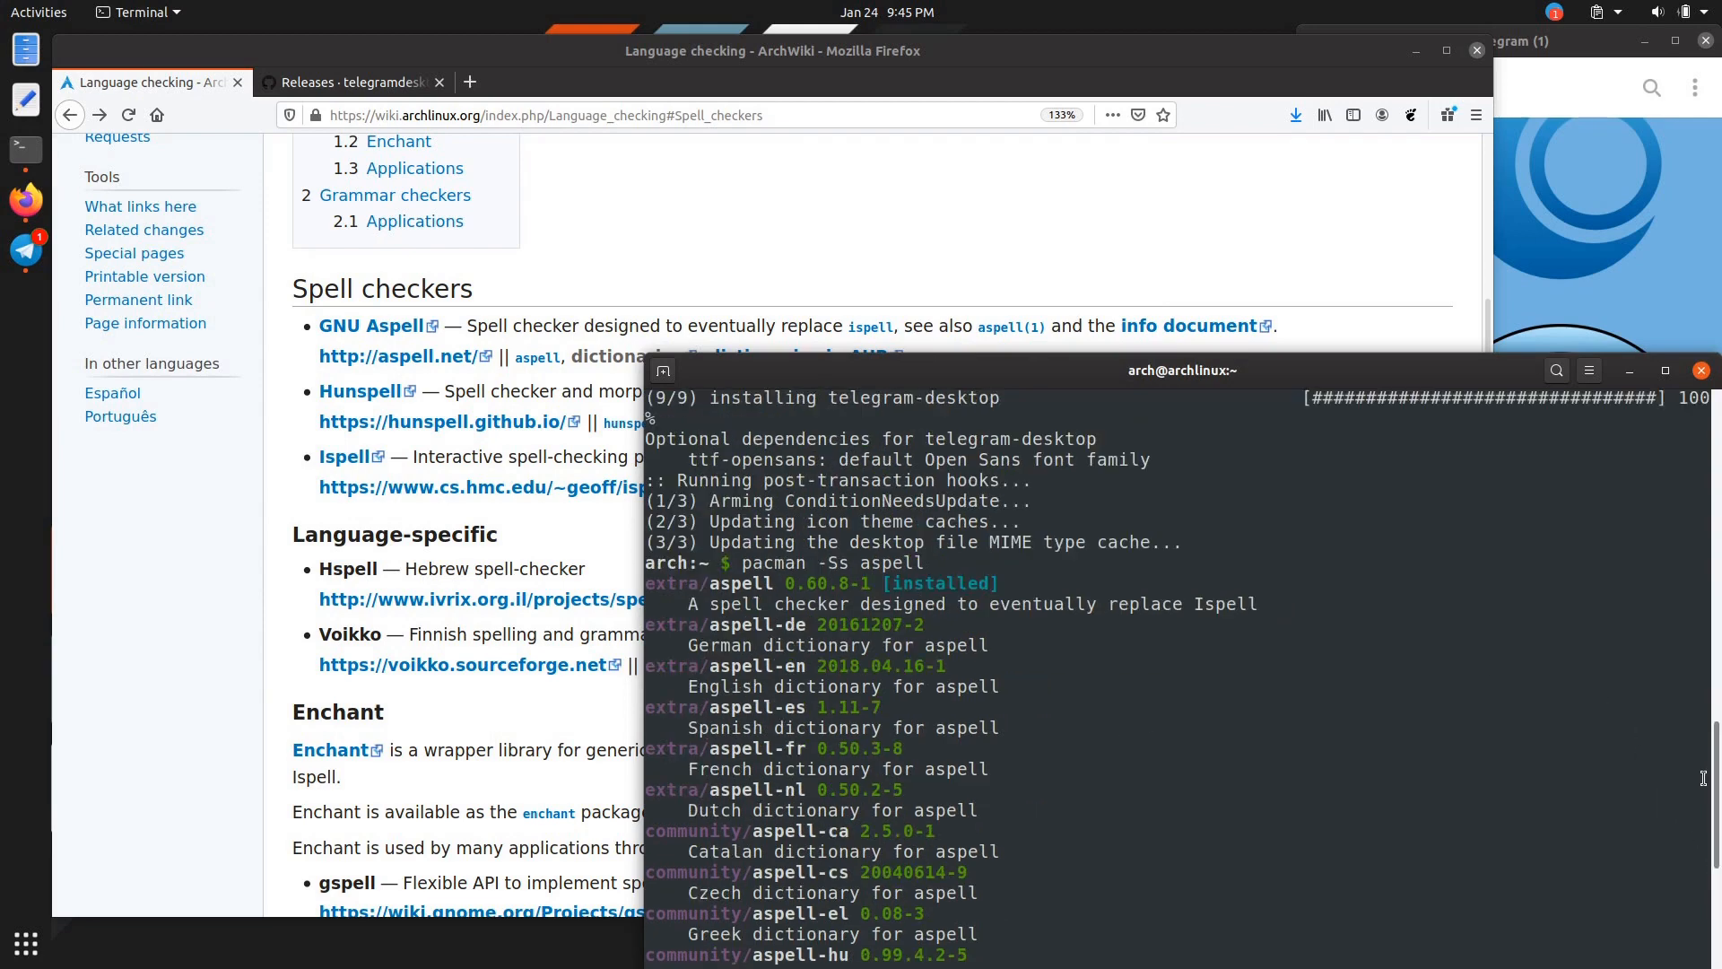
{"action": "mouse_move", "coordinate": [976, 678]}
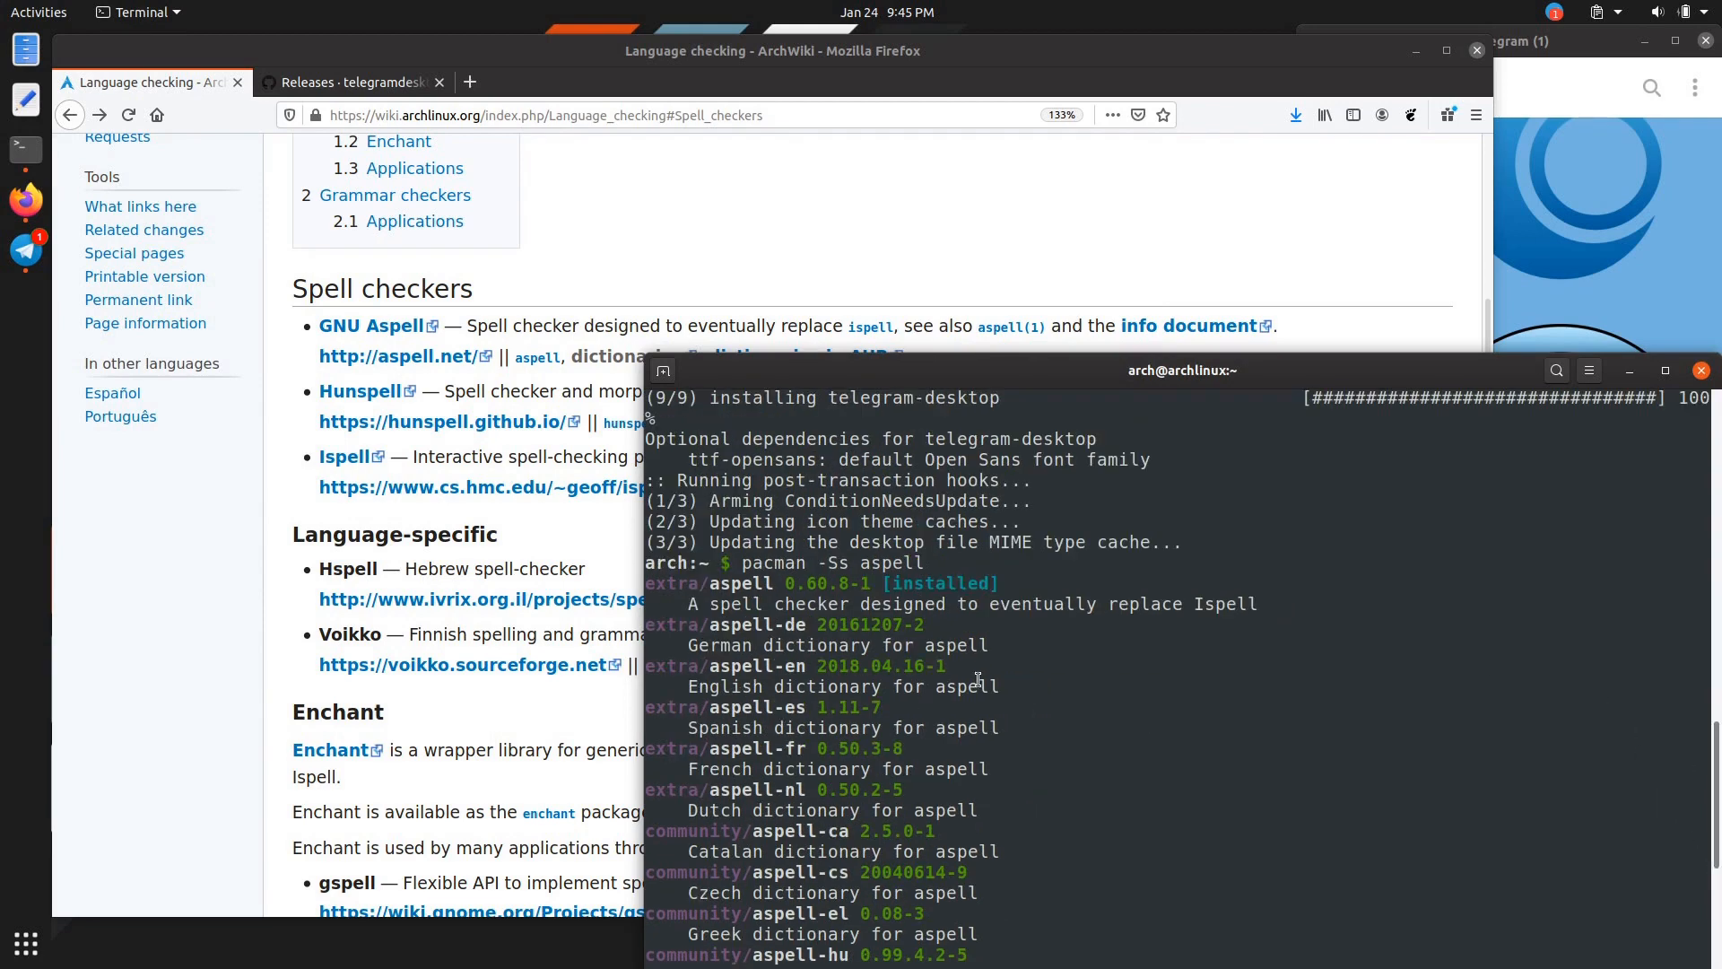
{"action": "mouse_move", "coordinate": [1695, 739]}
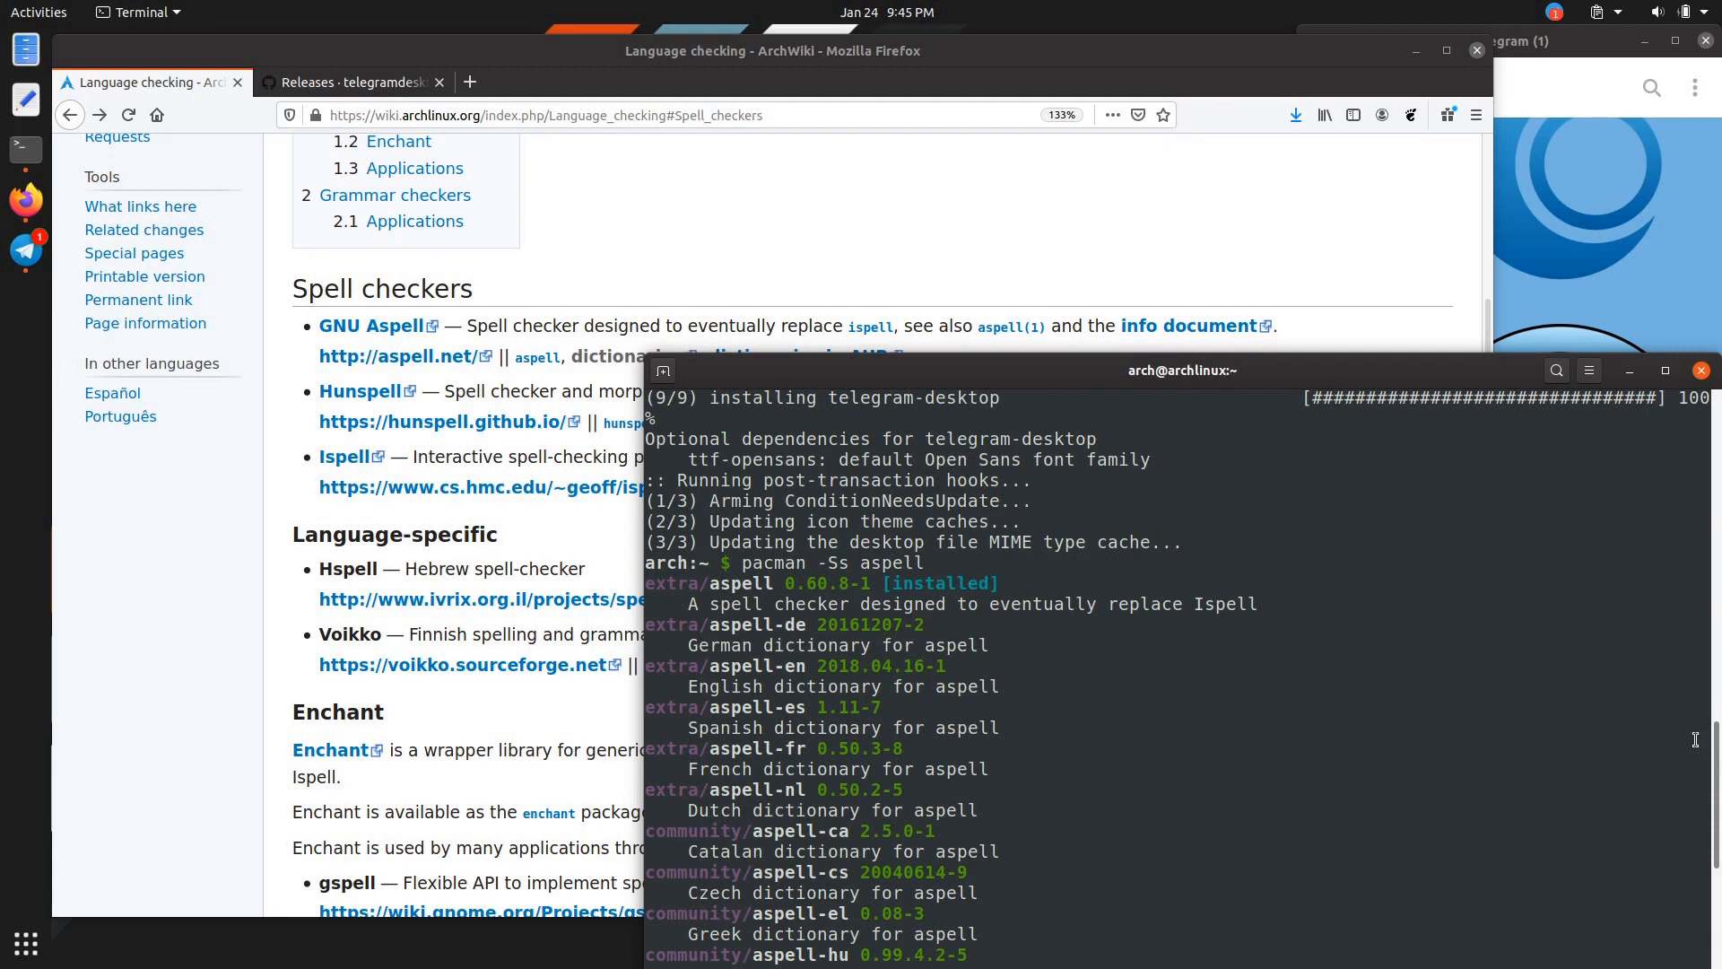
Step: Review the pacman -Ss aspell dictionary list and begin a 'sudo pacman -S' command
{"action": "scroll", "scroll_direction": "down", "scroll_amount": 3}
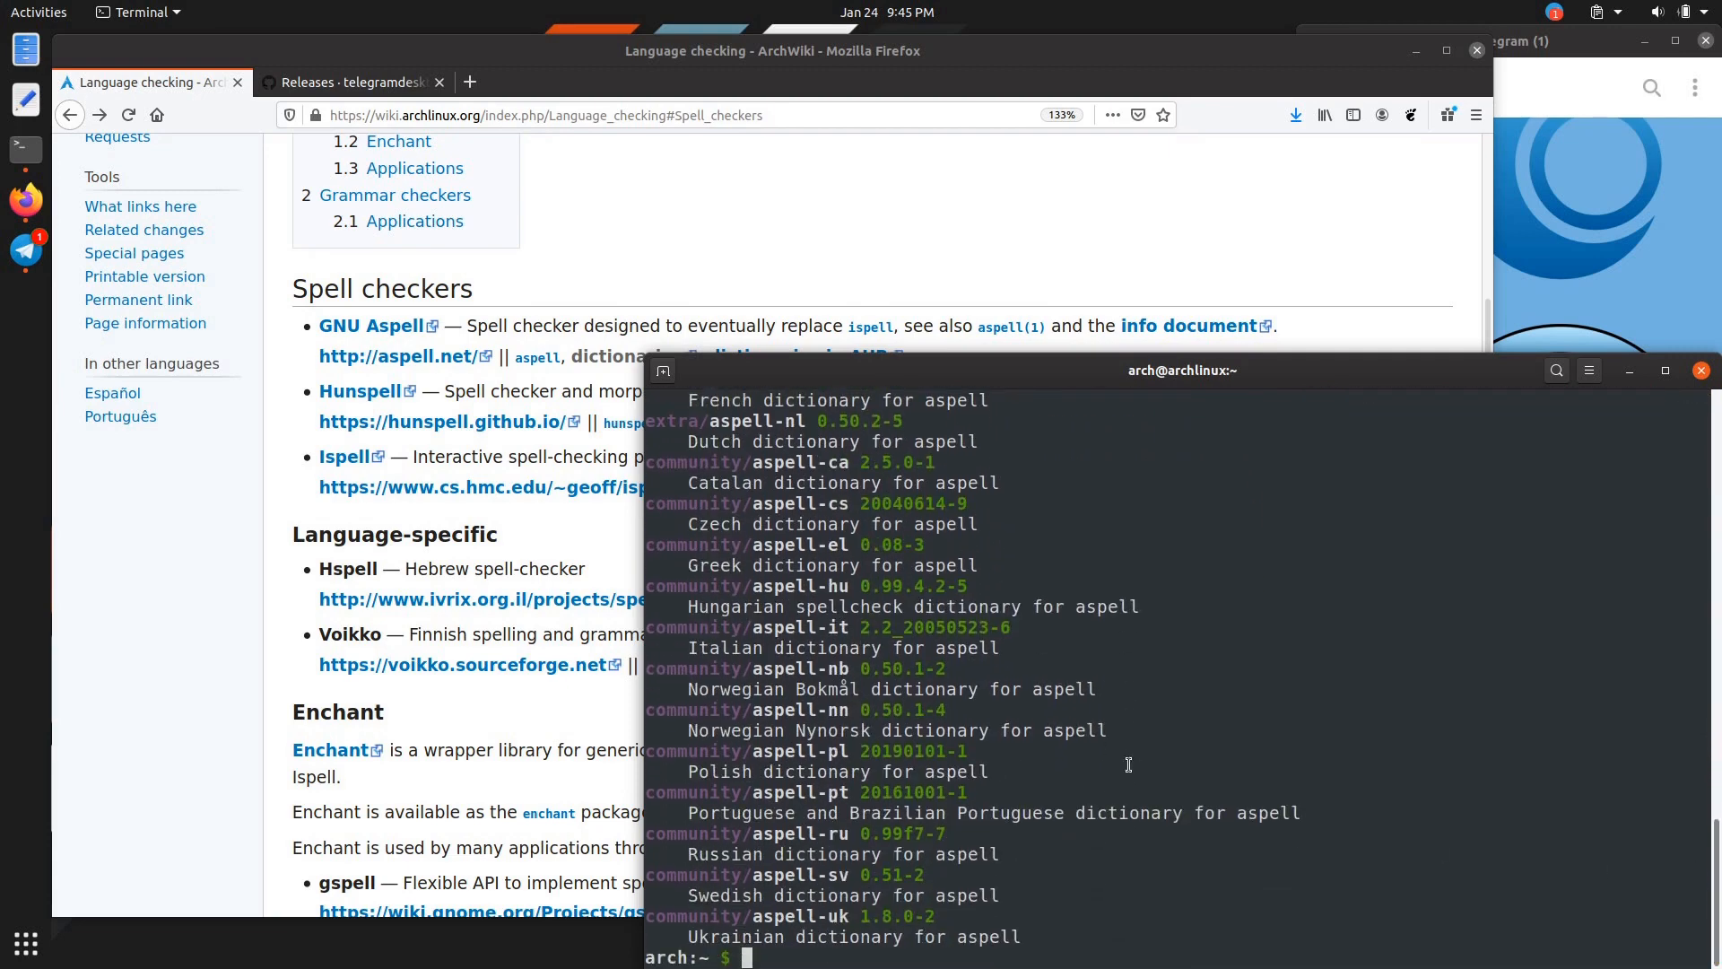
{"action": "mouse_move", "coordinate": [1026, 741]}
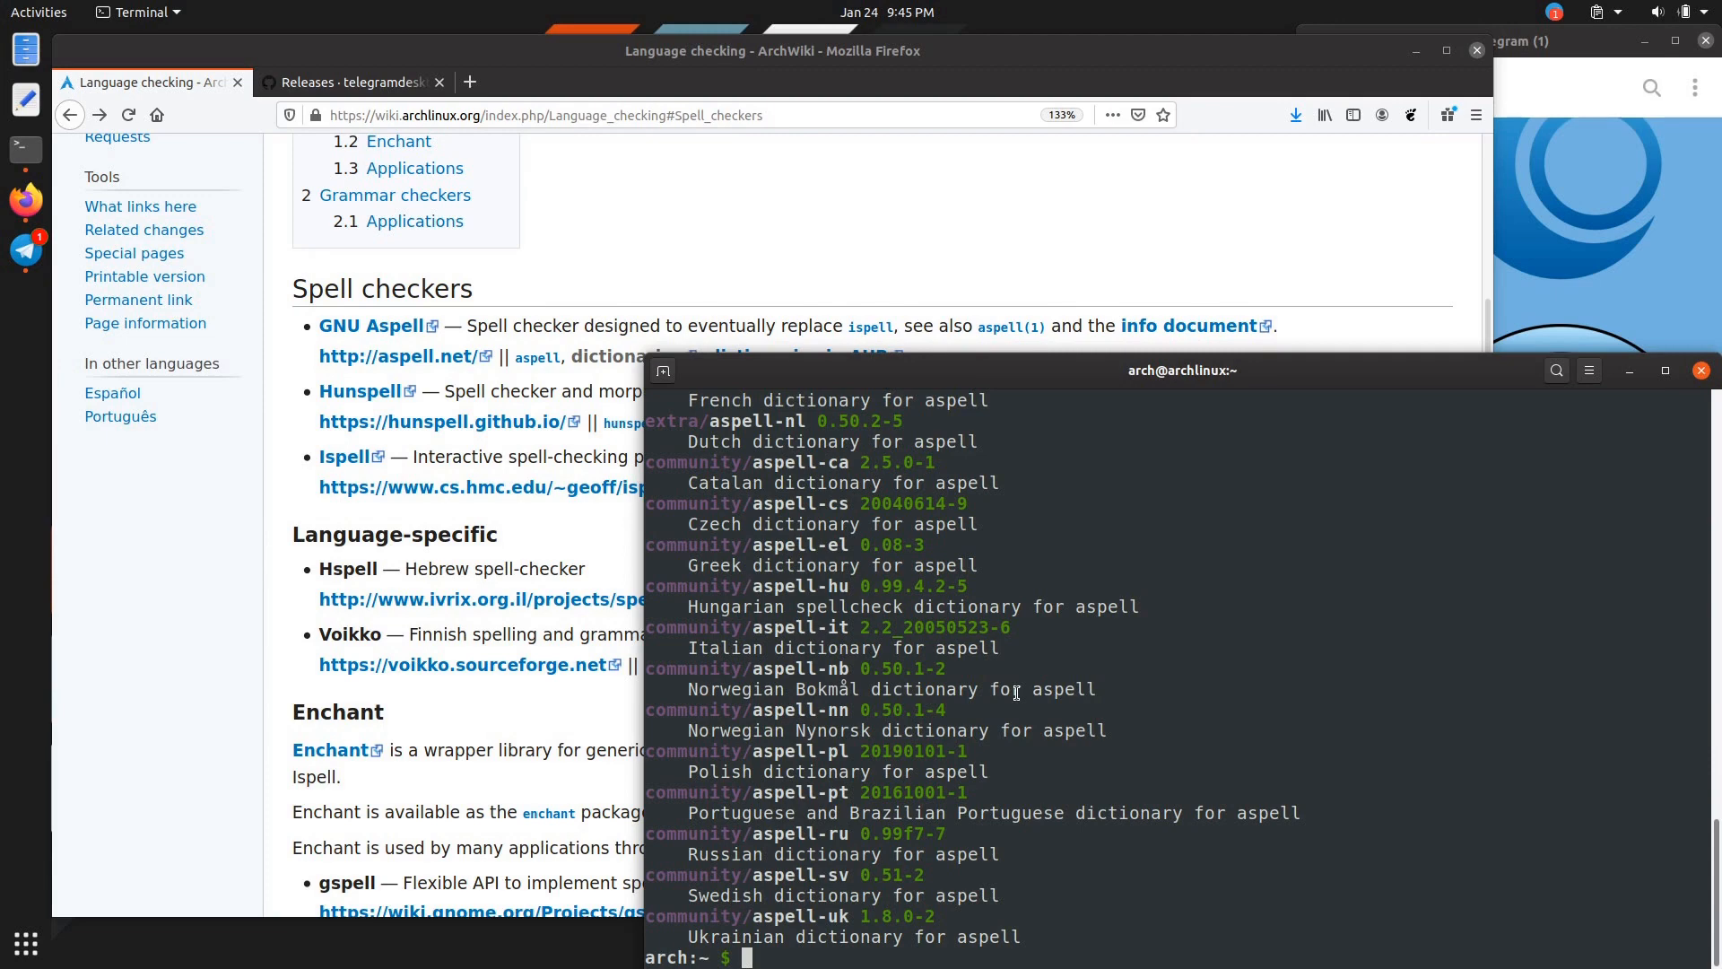
{"action": "type", "text": "sudo pacman -S"}
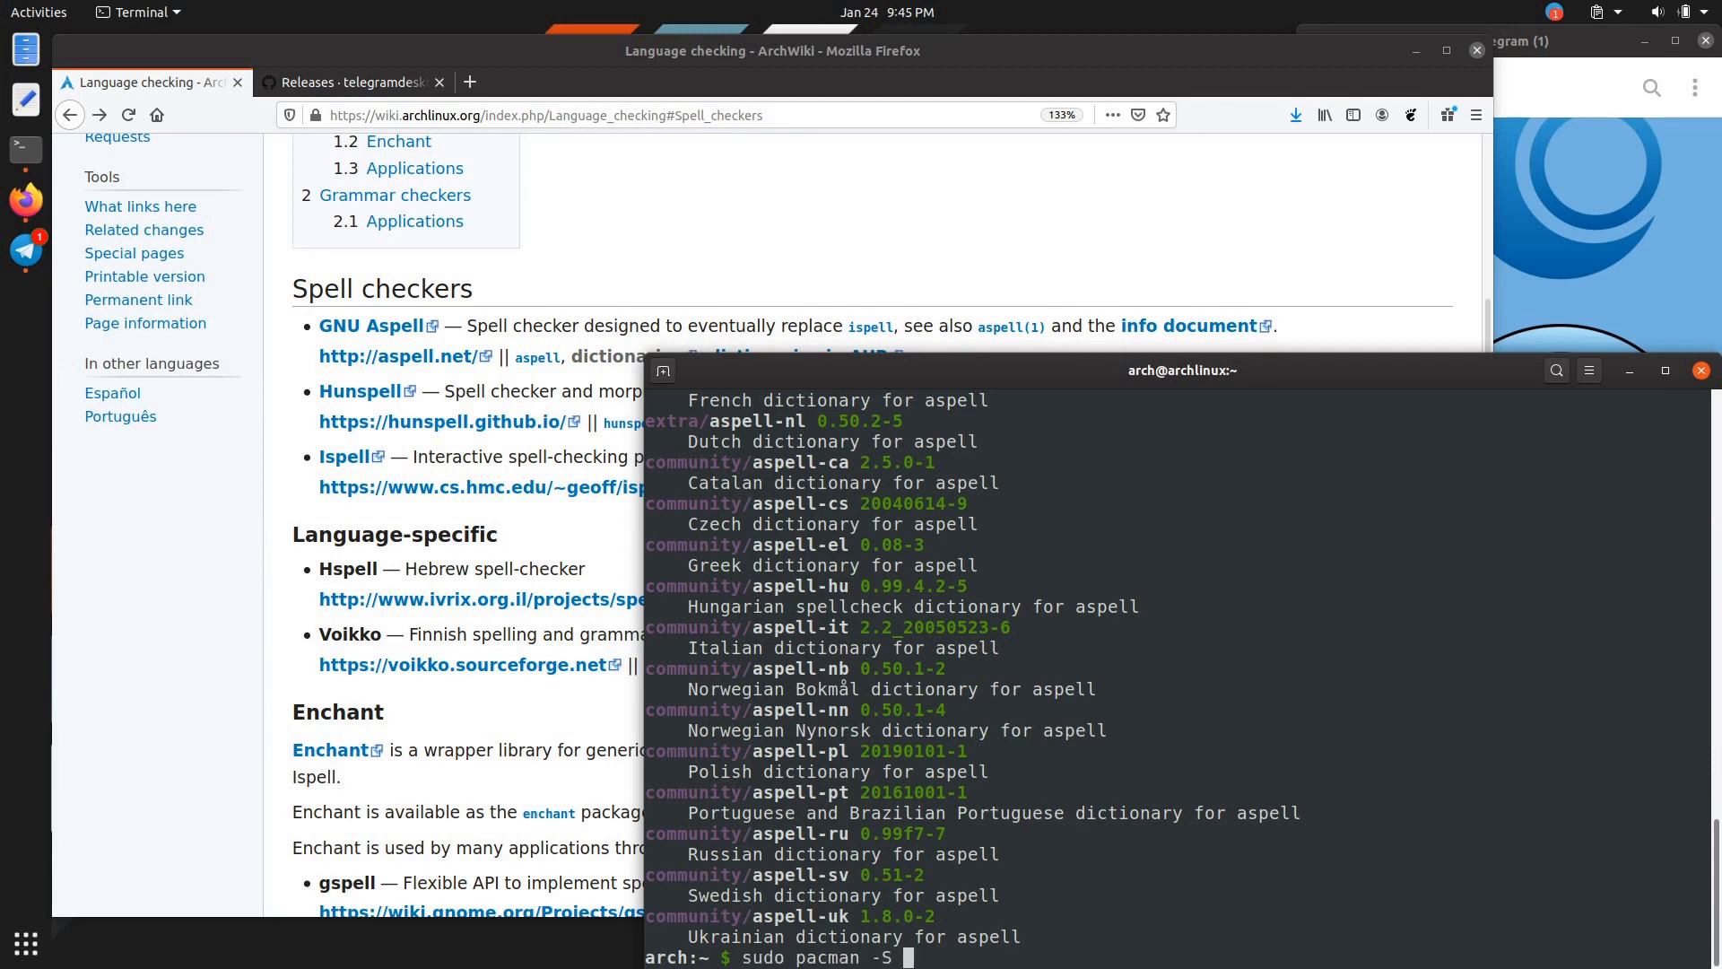
Step: Install the aspell-en English dictionary package with sudo pacman -S aspell-en
{"action": "type", "text": "aspell-en"}
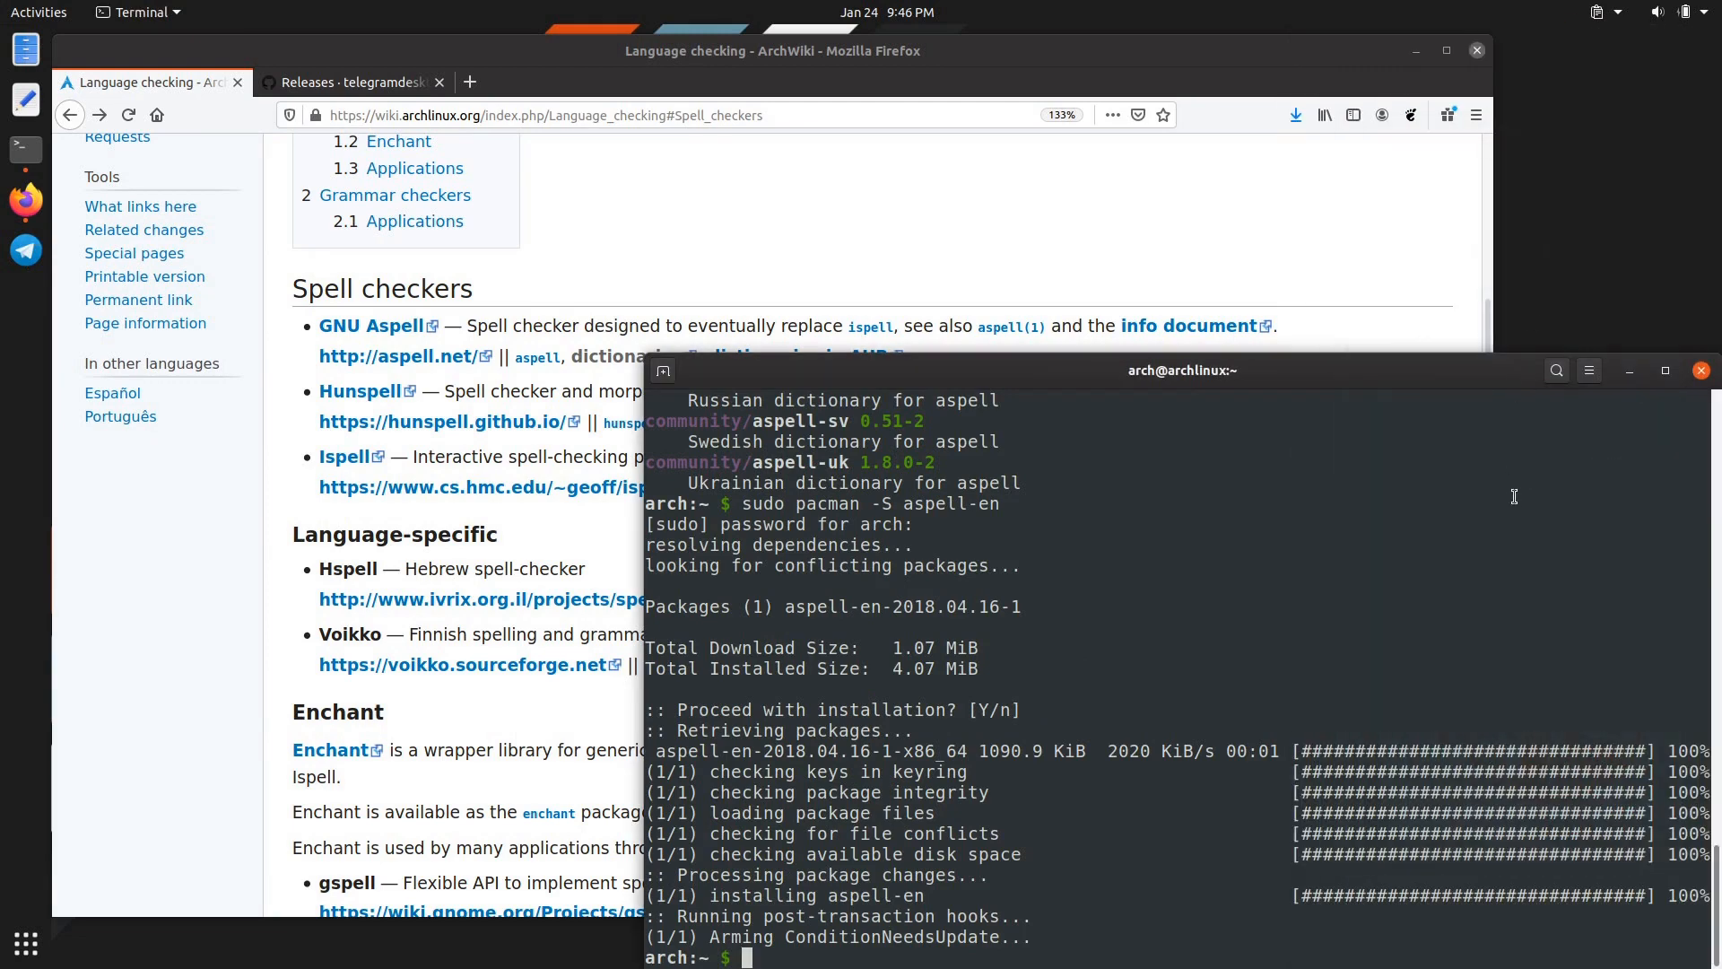
{"action": "right_click", "coordinate": [1369, 935]}
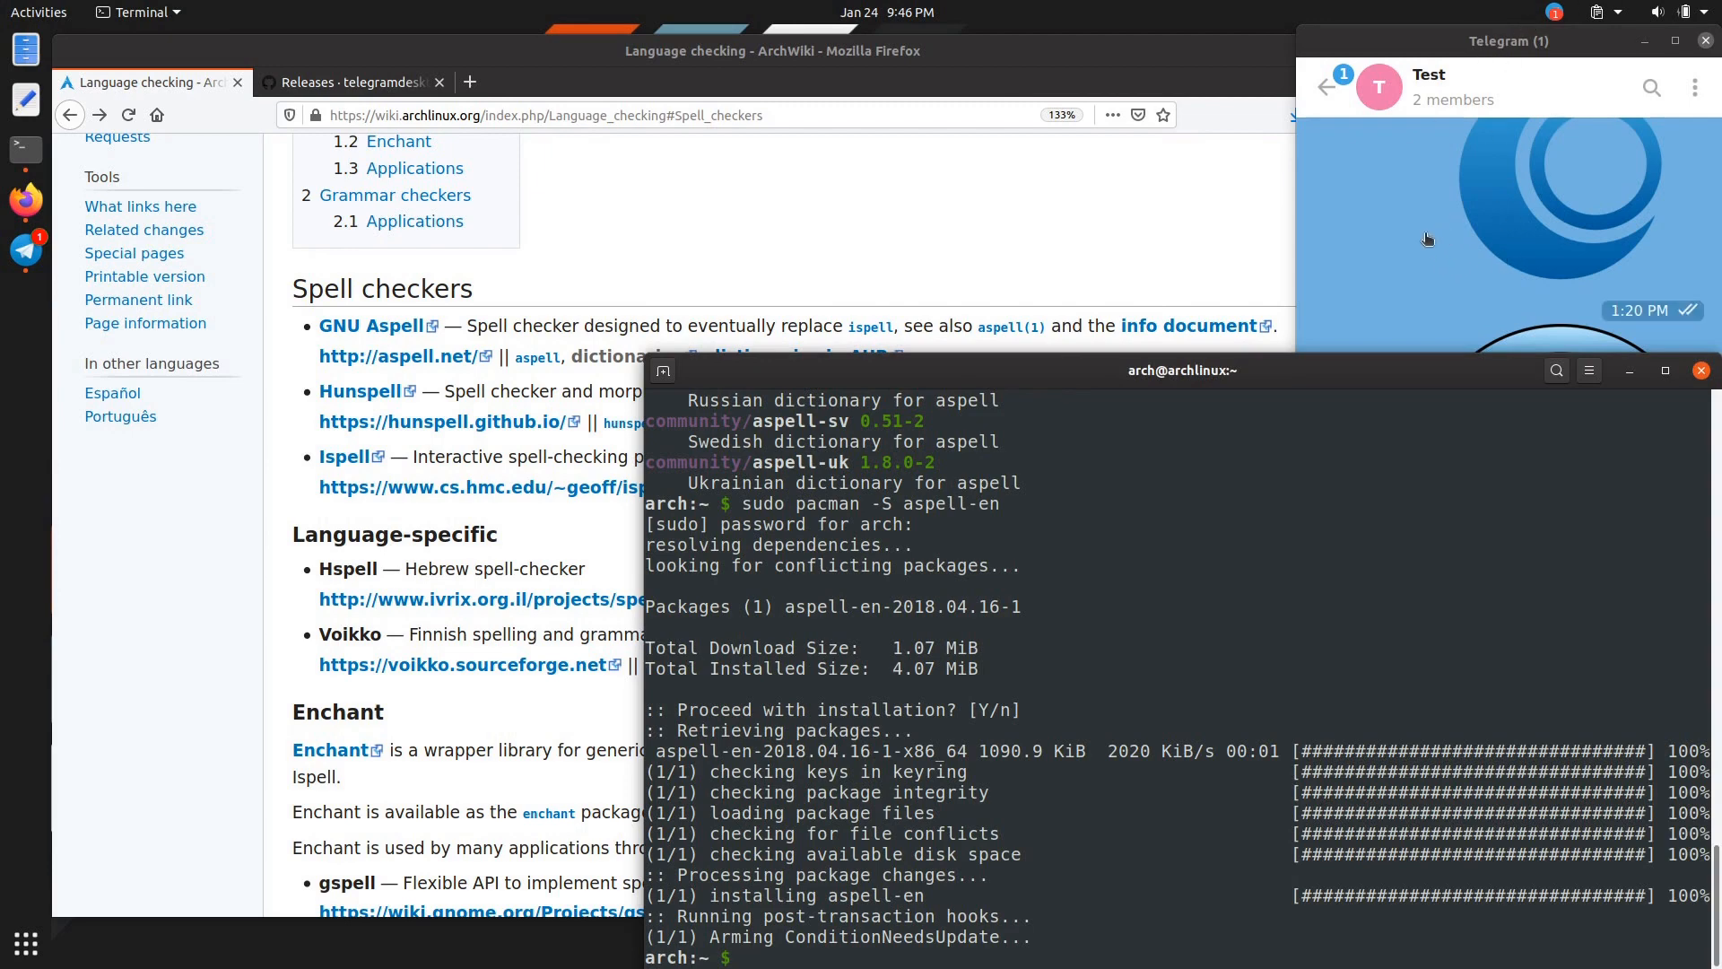
{"action": "mouse_move", "coordinate": [1349, 287]}
{"action": "type", "text": "gggg"}
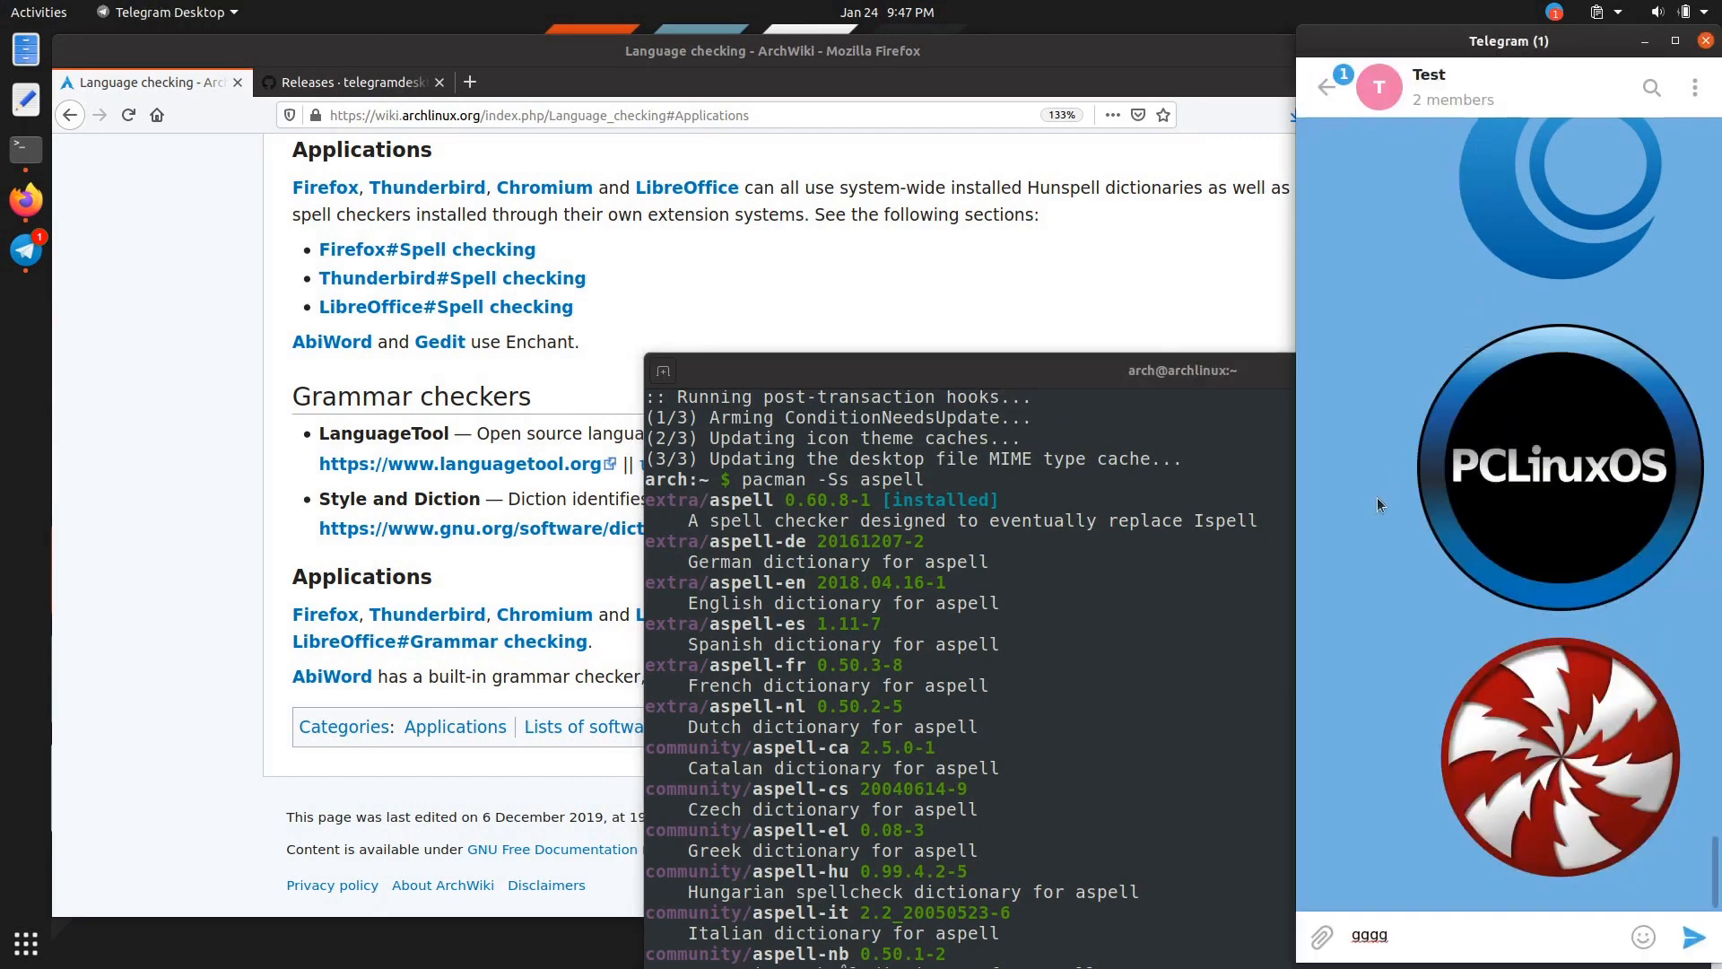
{"action": "mouse_move", "coordinate": [1387, 518]}
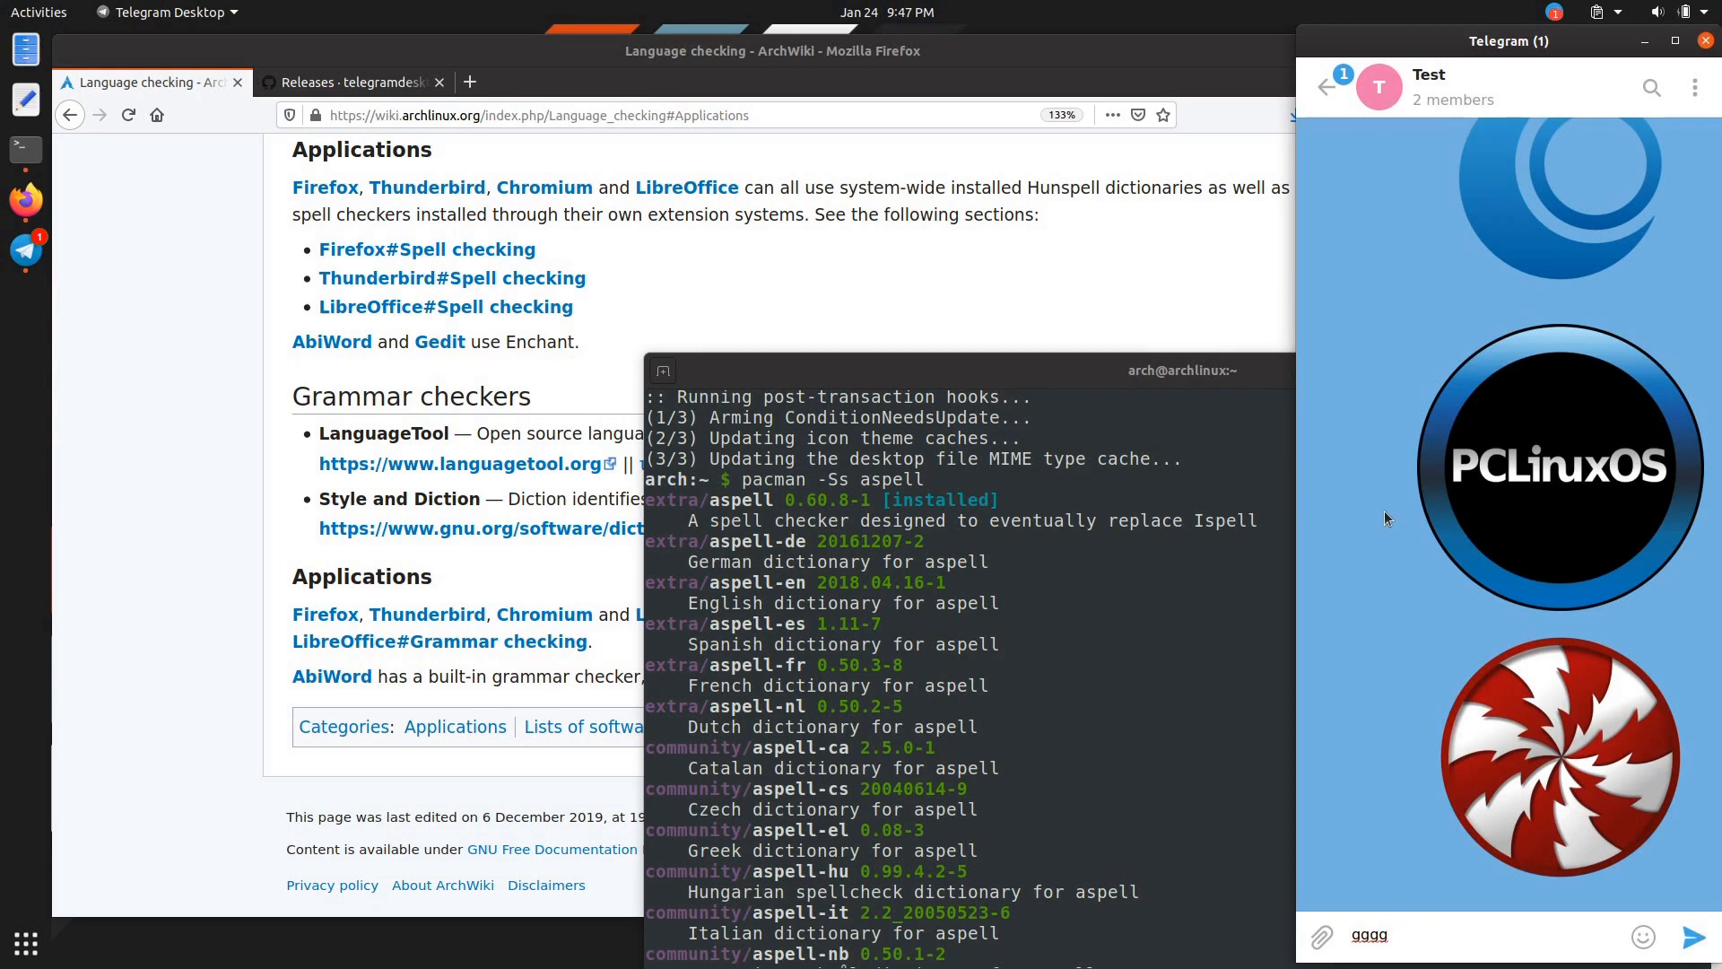